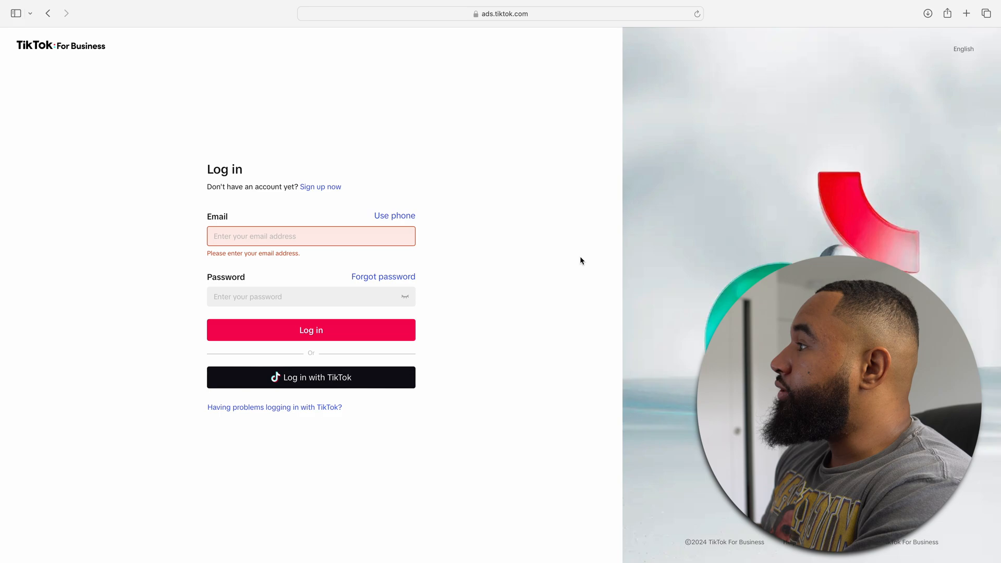
mouse_move(348, 188)
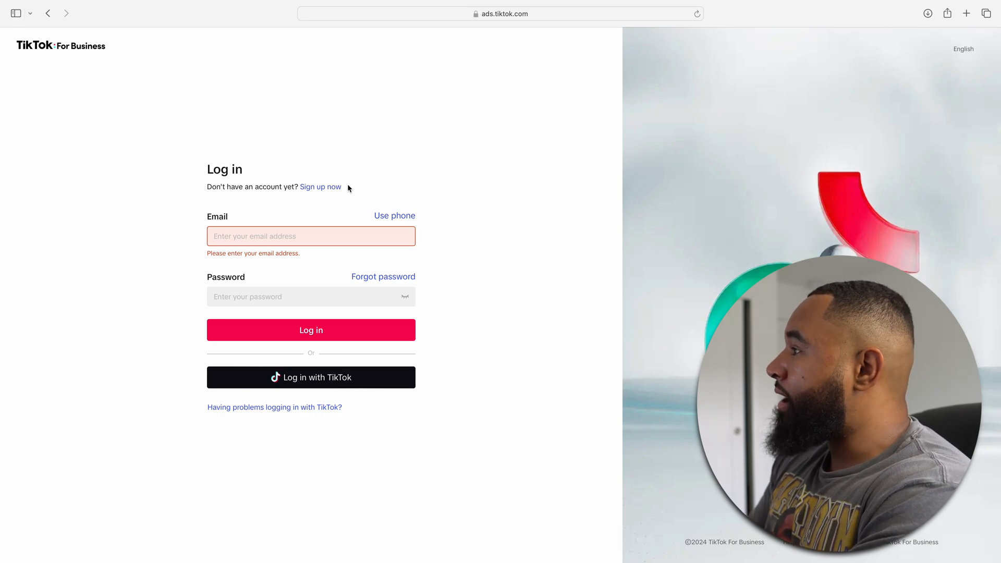
Log in to TikTok For Business to reach the Ads Manager campaign list.
click(311, 378)
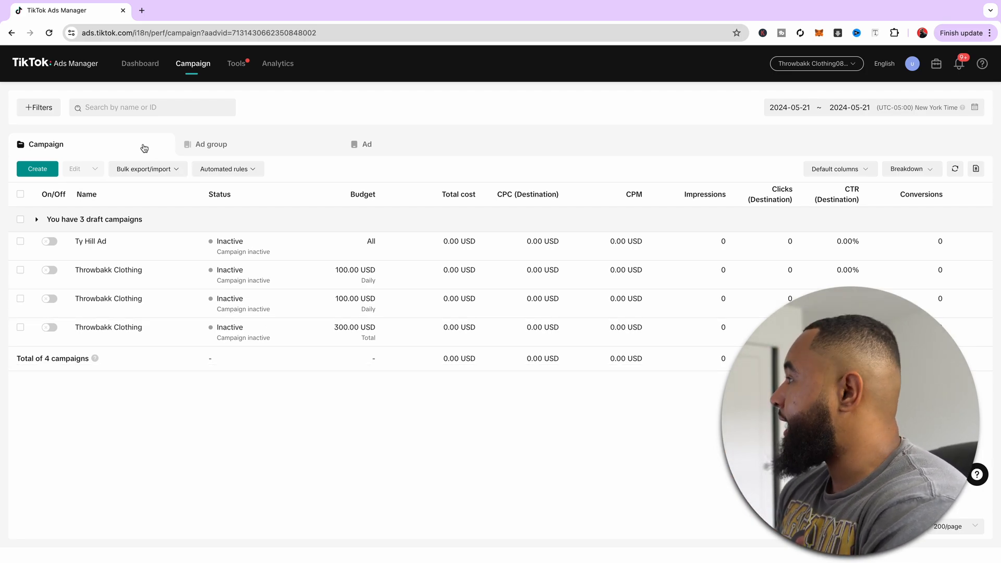
Browse the Campaign, Ad group and Ad lists, then start creating a new campaign.
click(211, 144)
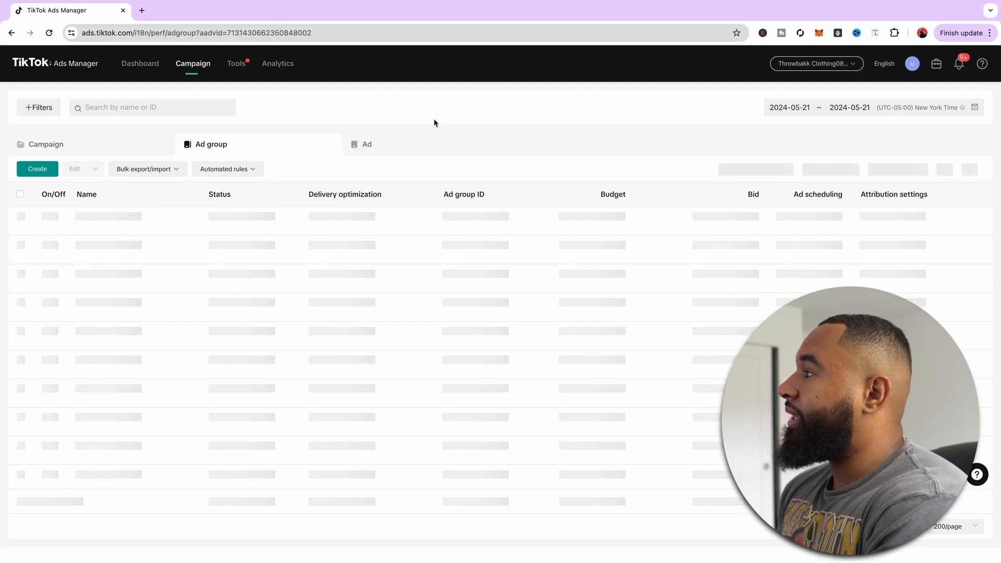
click(367, 144)
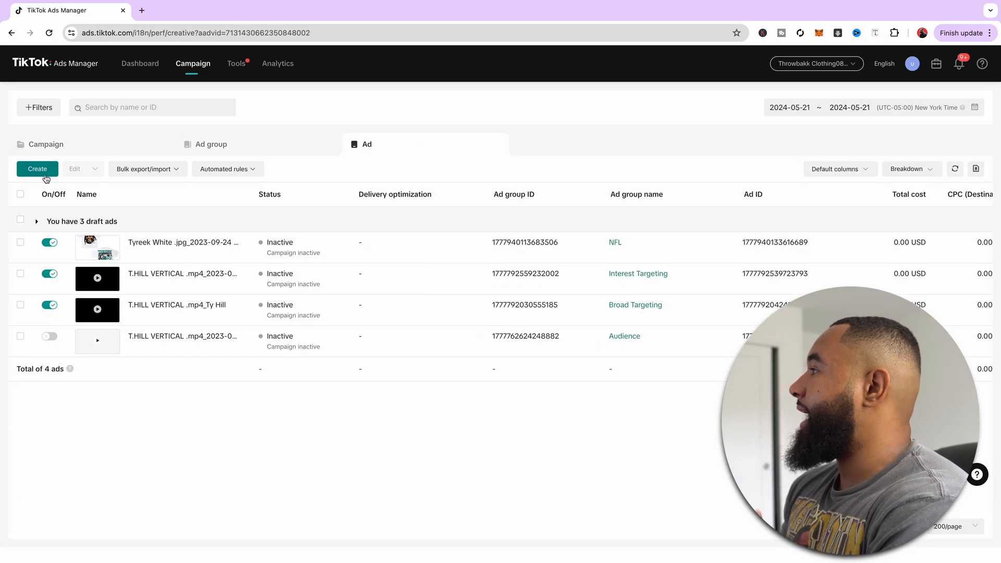
click(45, 144)
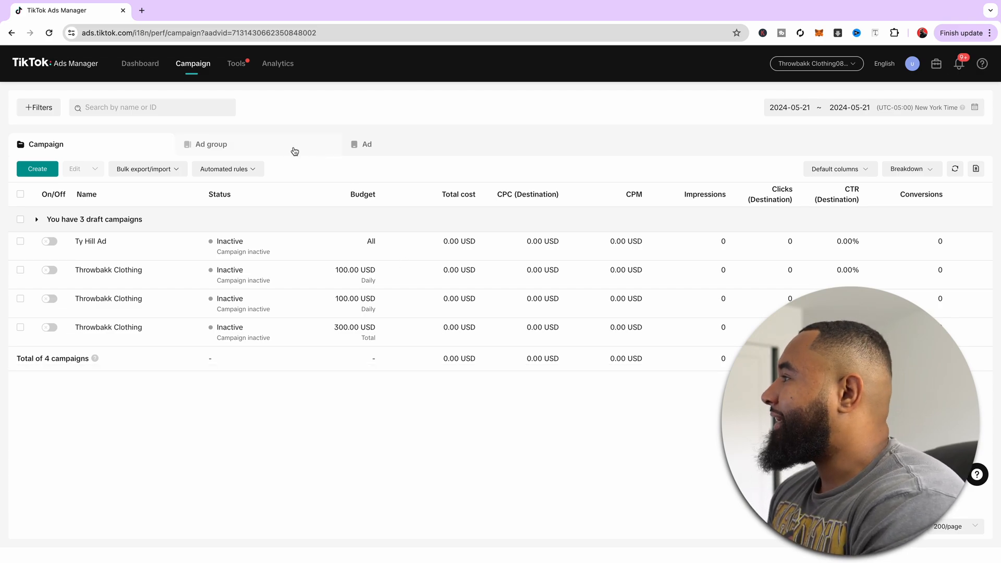
click(210, 143)
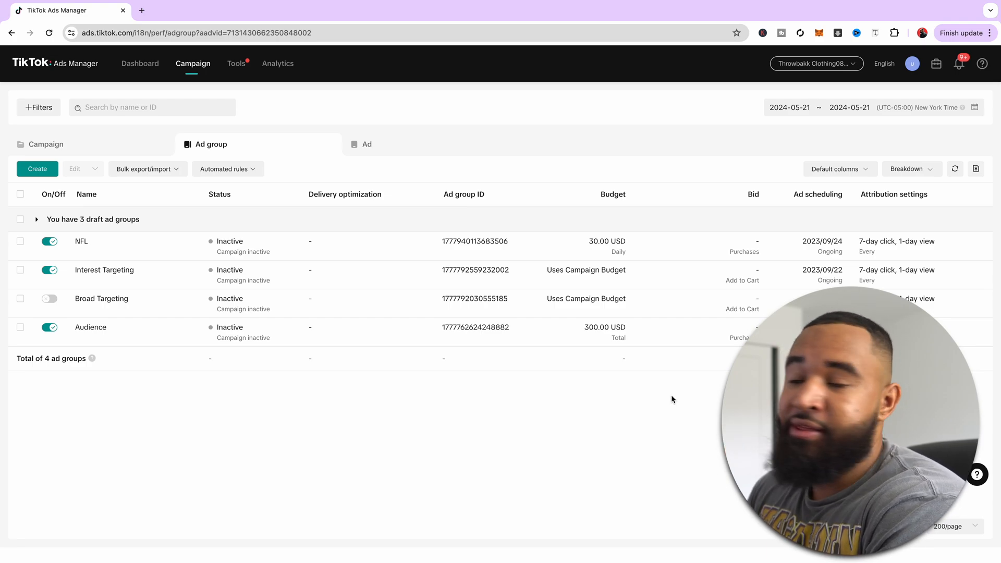
click(367, 144)
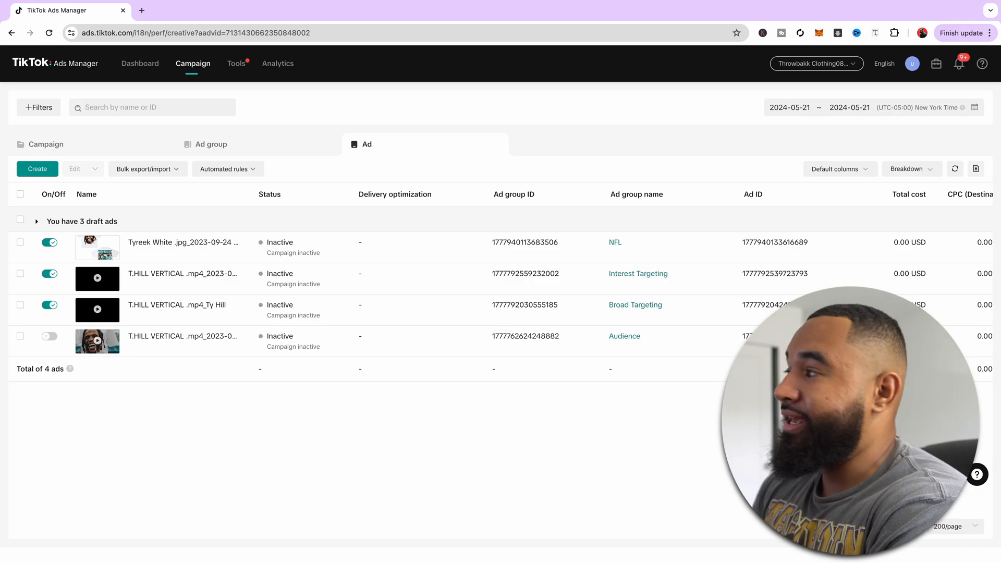
click(46, 144)
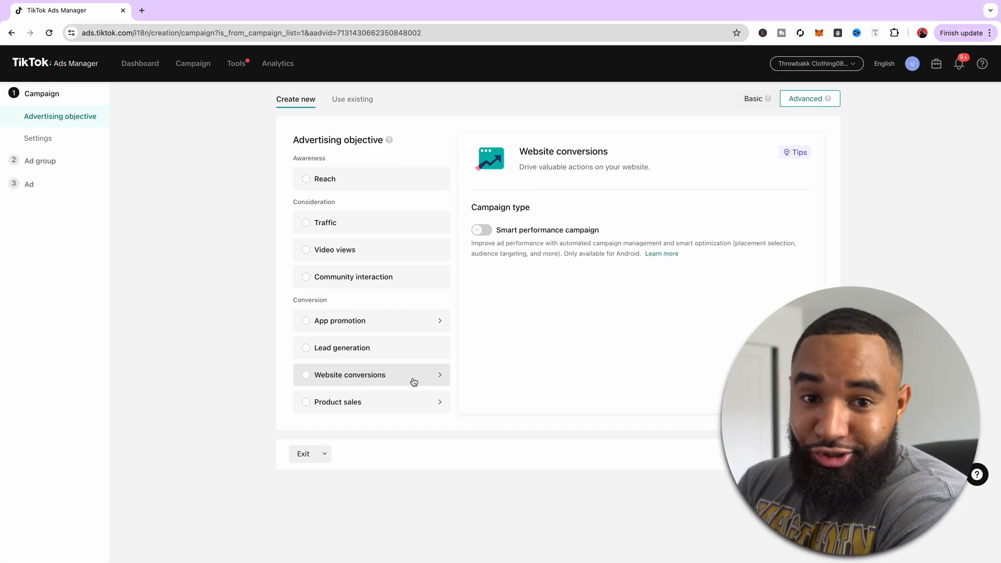
Choose the Website conversions objective, name the campaign 'Test Campaign', and continue.
click(349, 375)
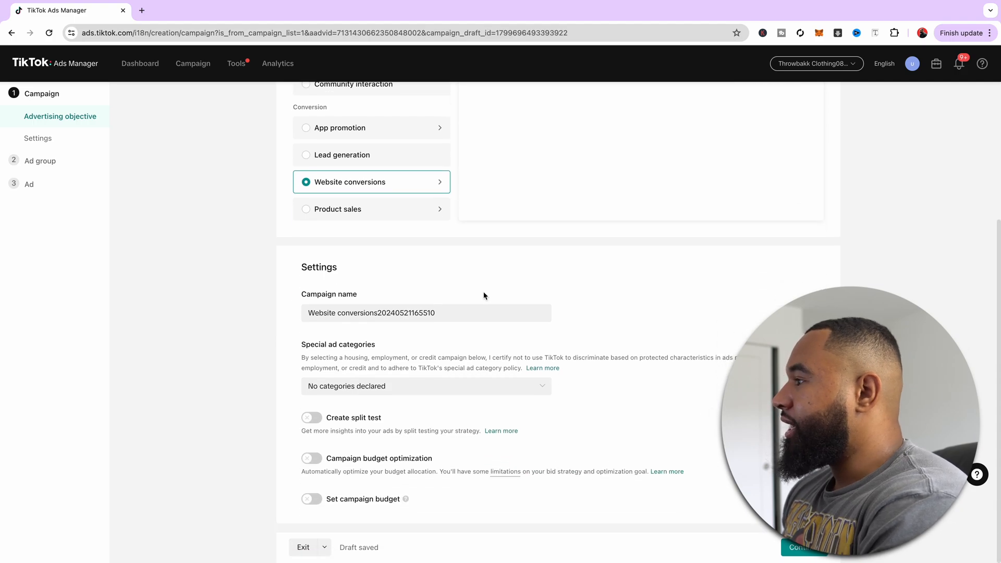
click(426, 313)
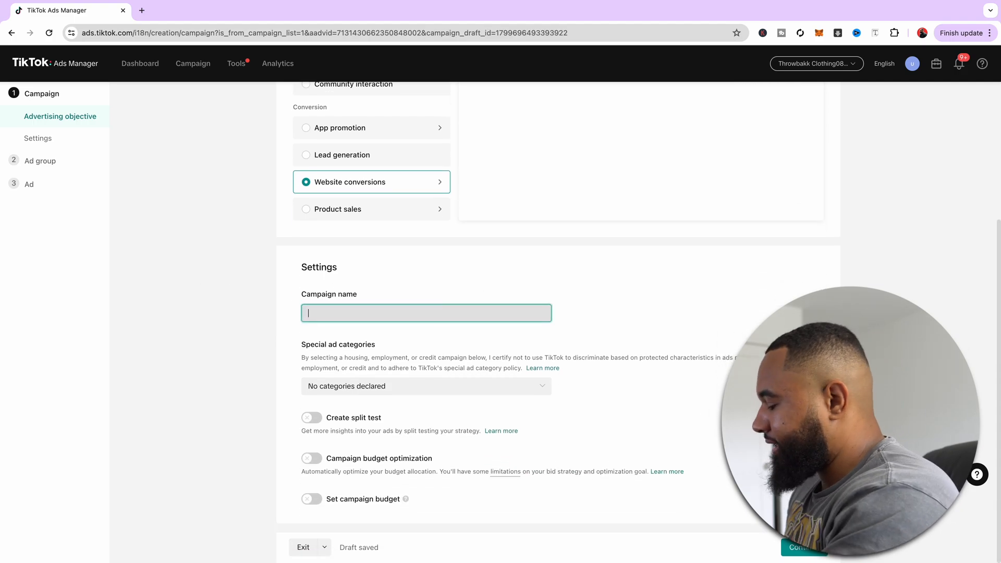
text(Test Campaign)
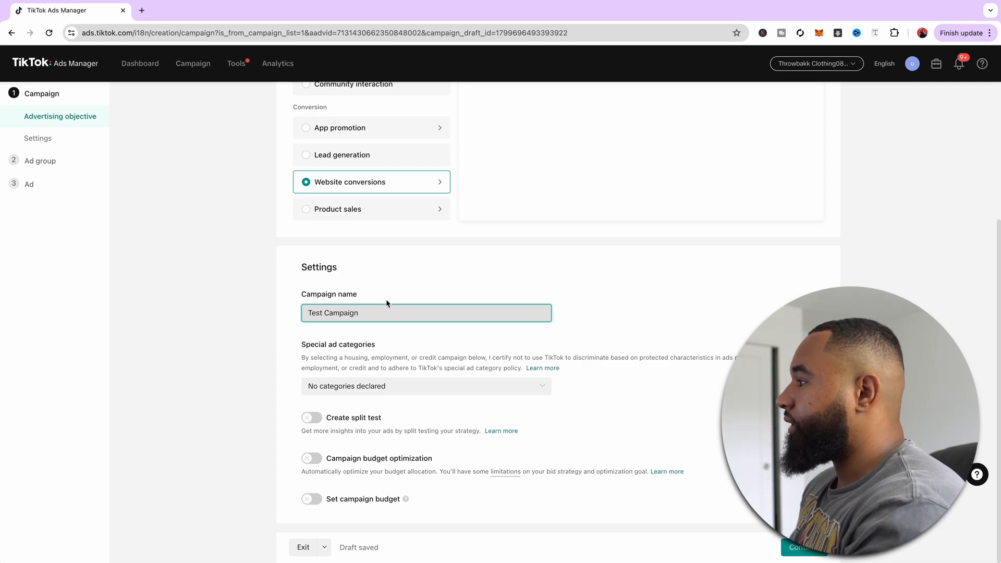
mouse_move(582, 489)
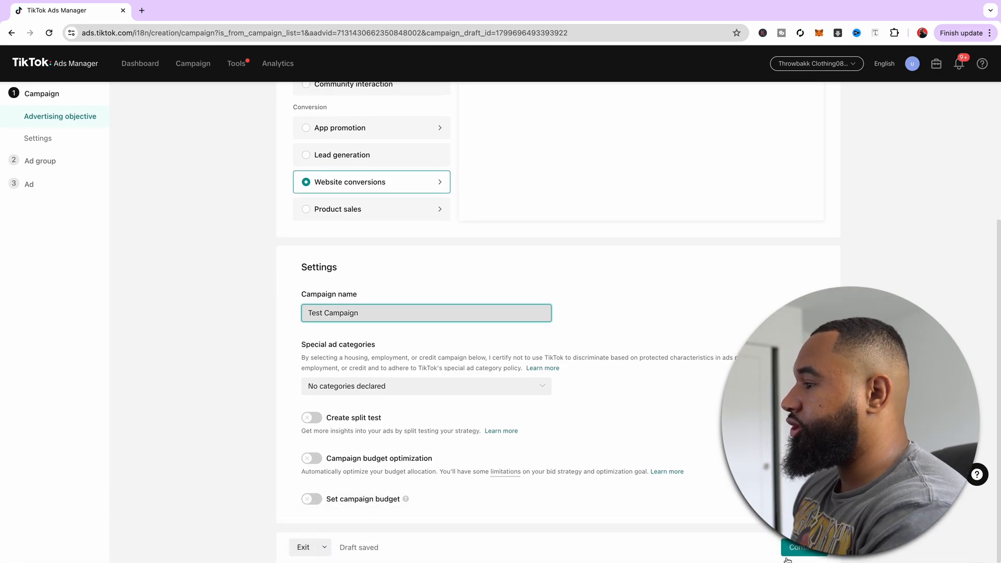
click(797, 547)
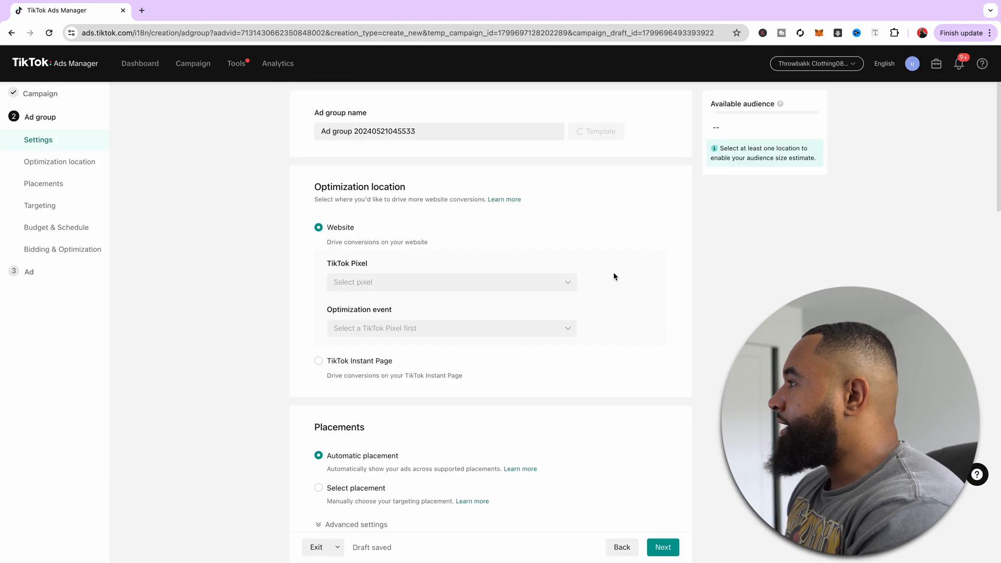
Replace the default ad group name with 'Broad Targeting 18-65+ US'.
click(439, 131)
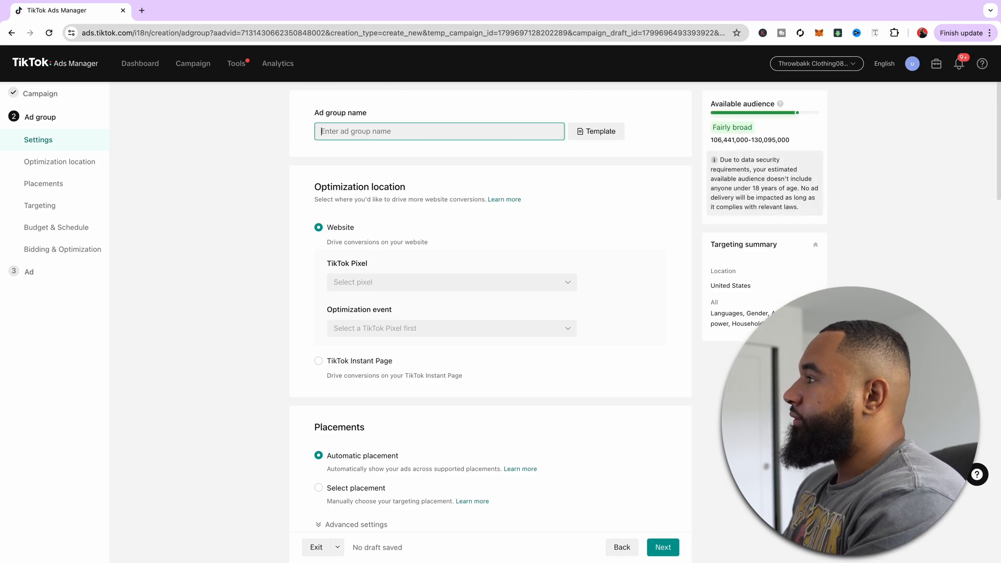
text(Bro)
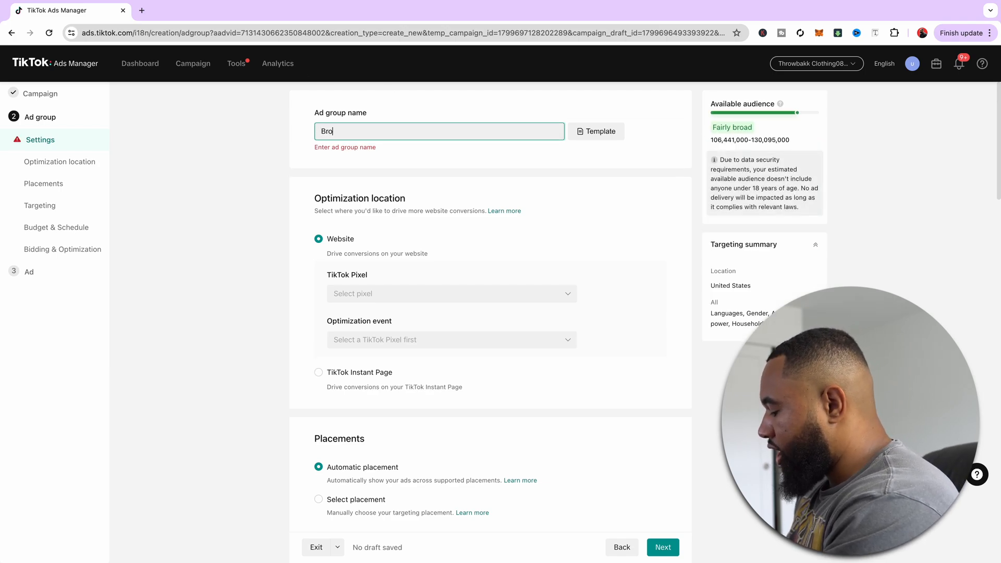
text(Broad Targeting 18-5+)
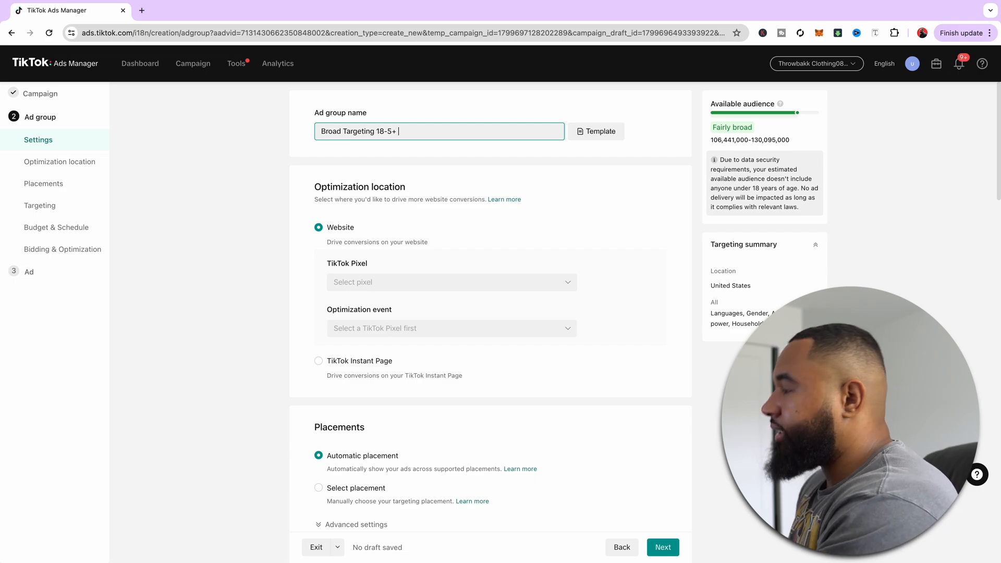
text(U)
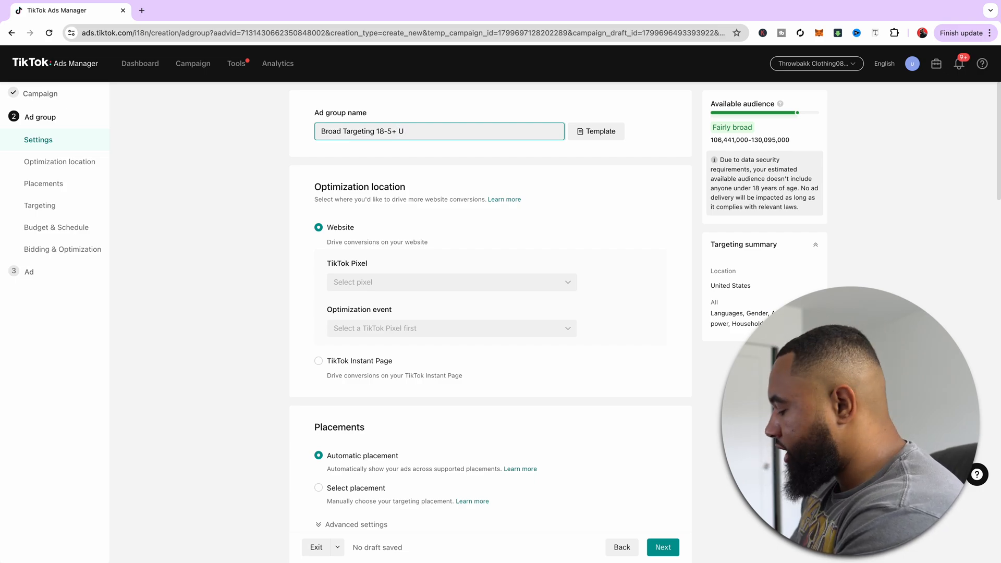
text(S)
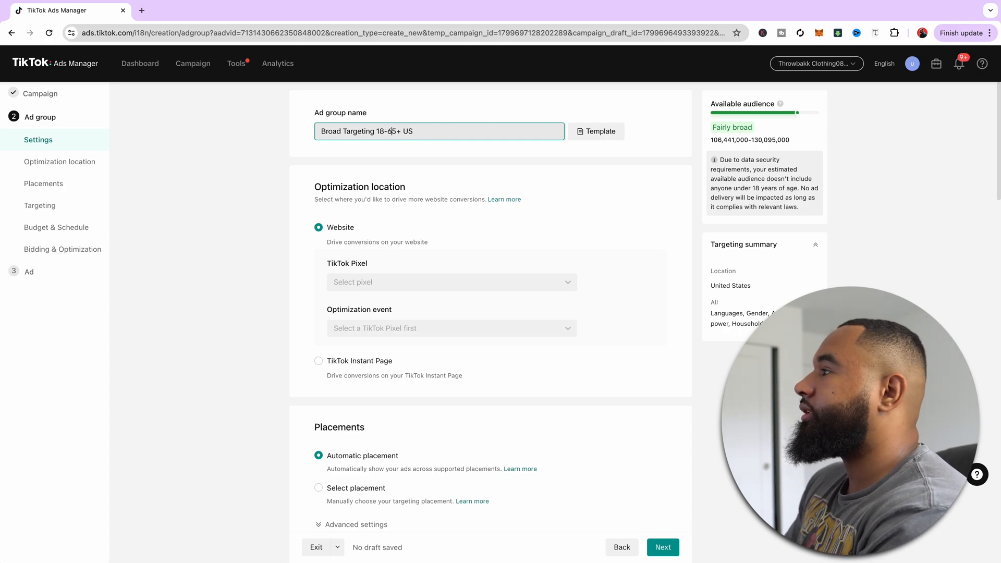
mouse_move(679, 201)
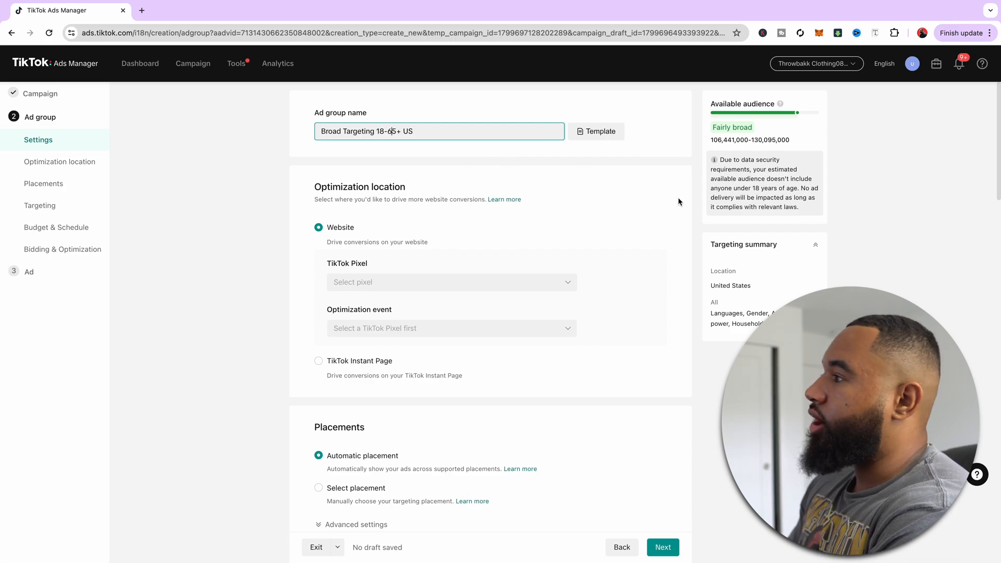
mouse_move(599, 218)
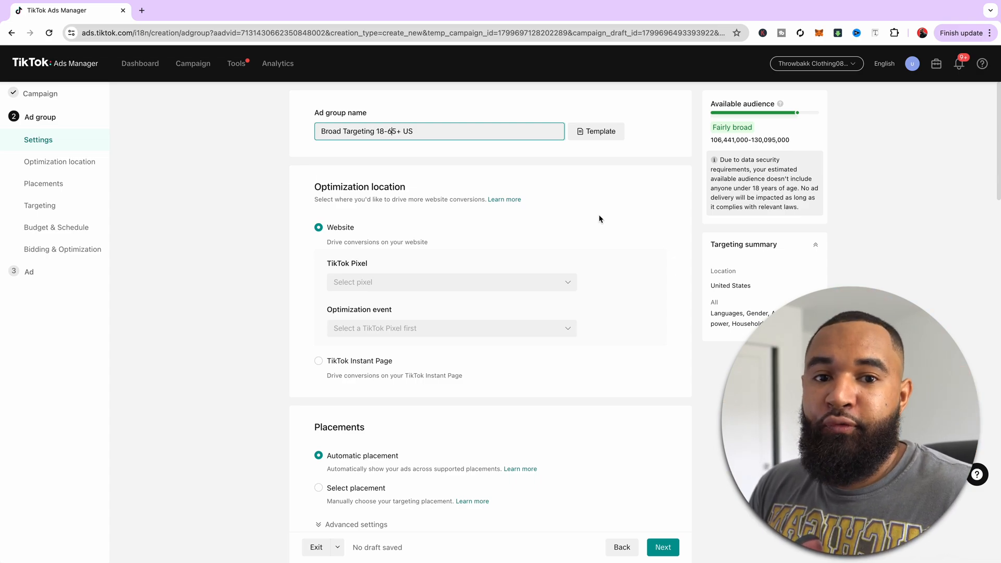
mouse_move(639, 345)
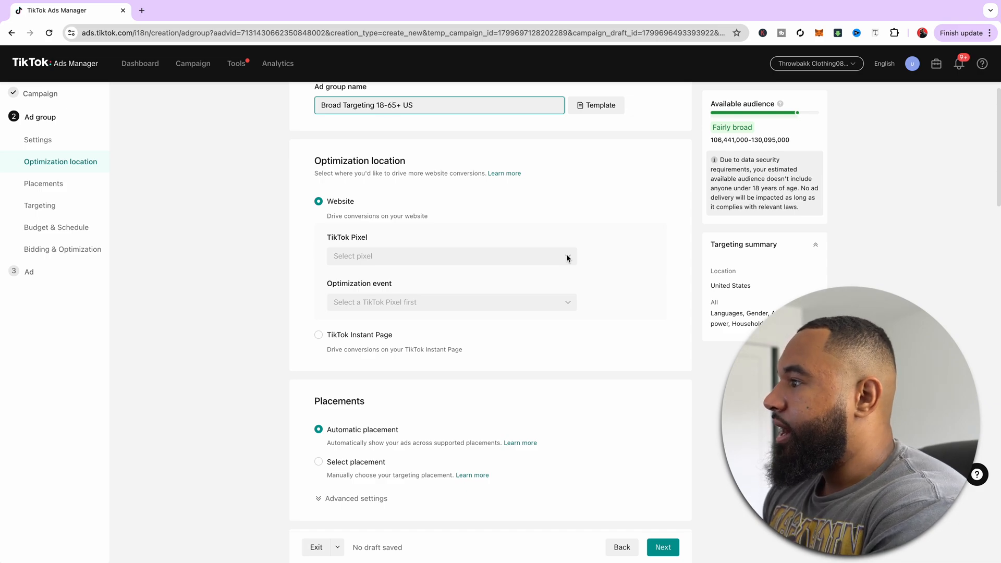
Track with the test 123 pixel, optimize for Complete Payment, and choose placements manually.
click(451, 256)
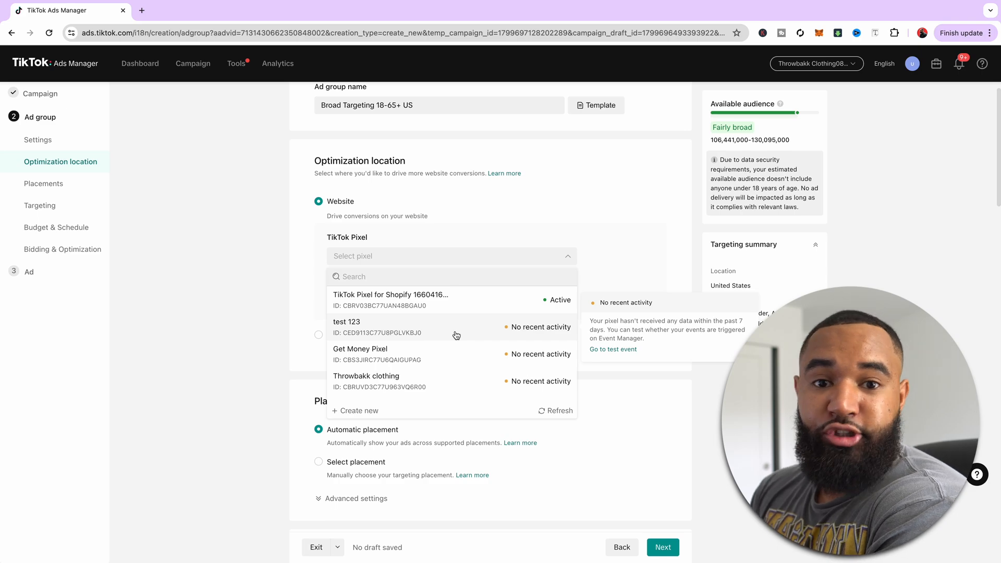
click(347, 327)
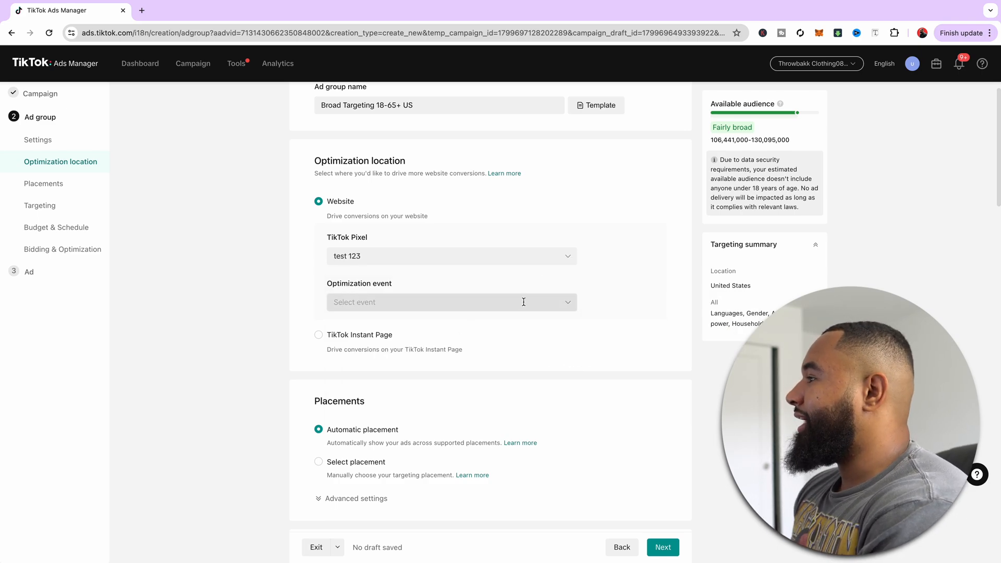
click(450, 302)
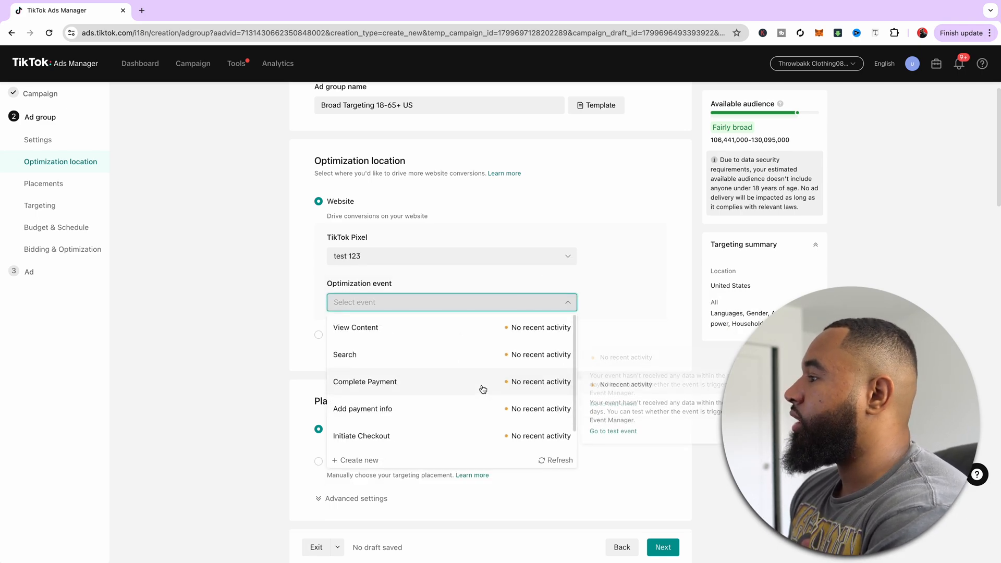
click(364, 381)
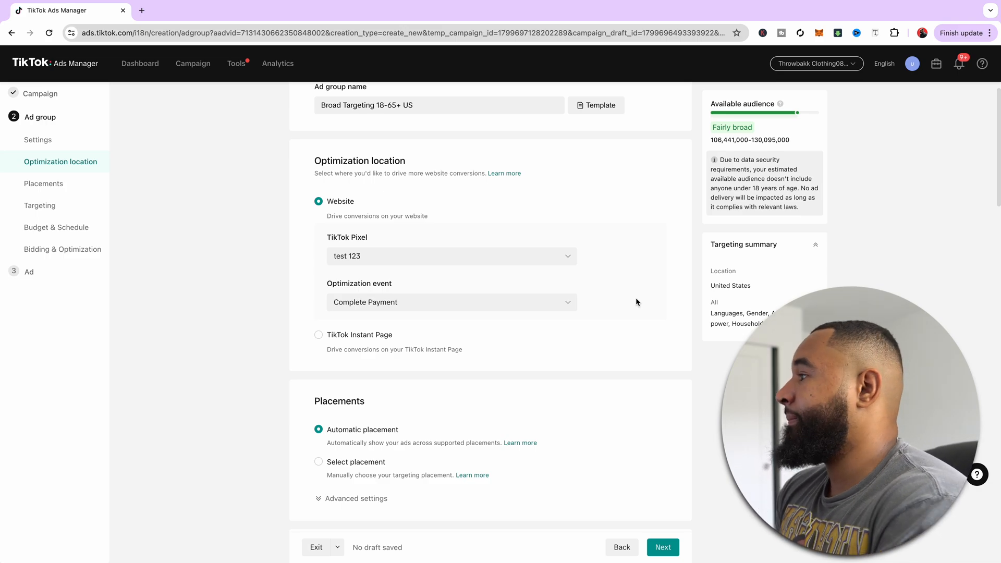
click(319, 462)
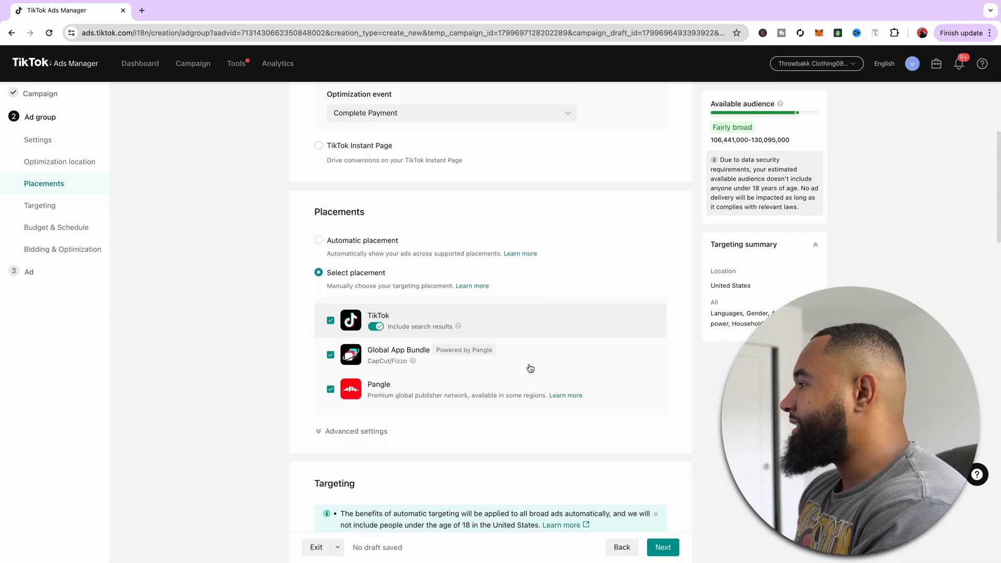
Uncheck Global App Bundle and Pangle so only TikTok placement remains.
click(330, 346)
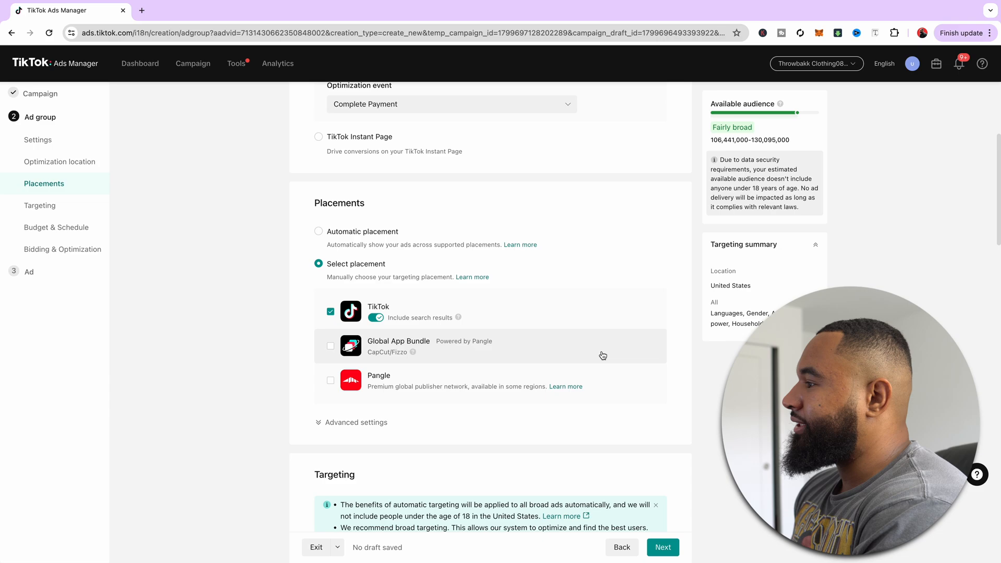
mouse_move(458, 317)
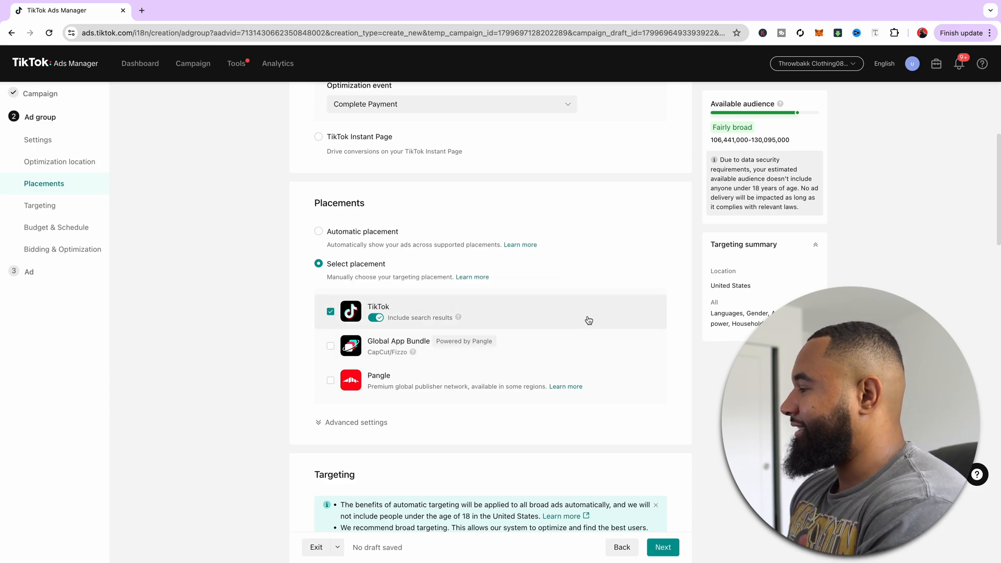
scroll(down, 3)
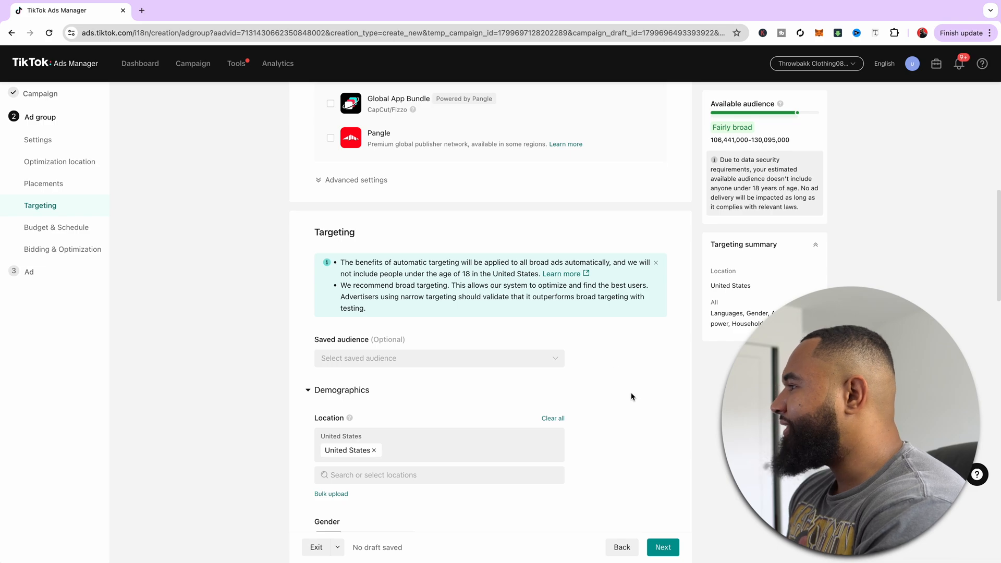
Add the 18-24, 25-34, 45-54 and 55+ age brackets to demographic targeting.
scroll(down, 3)
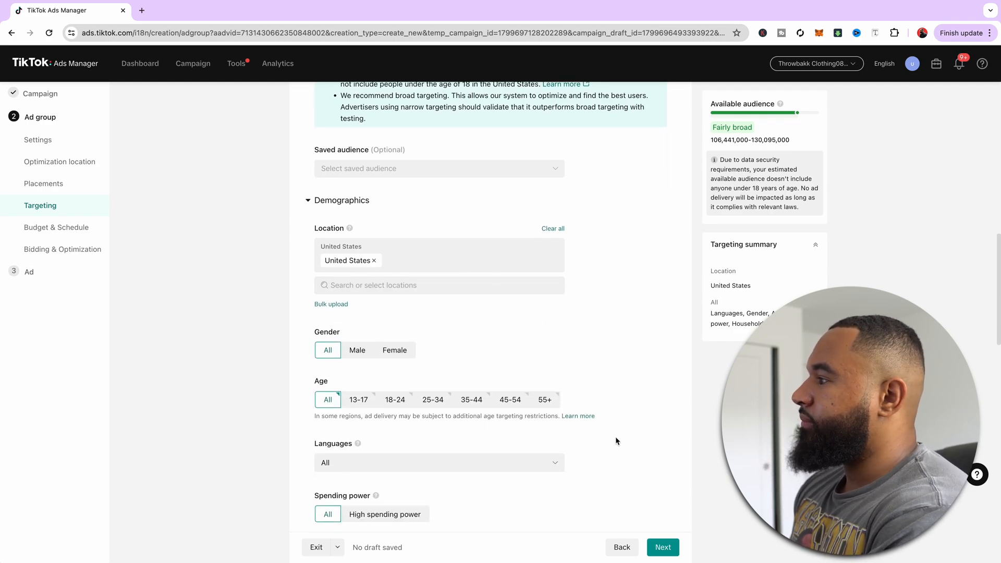
mouse_move(481, 260)
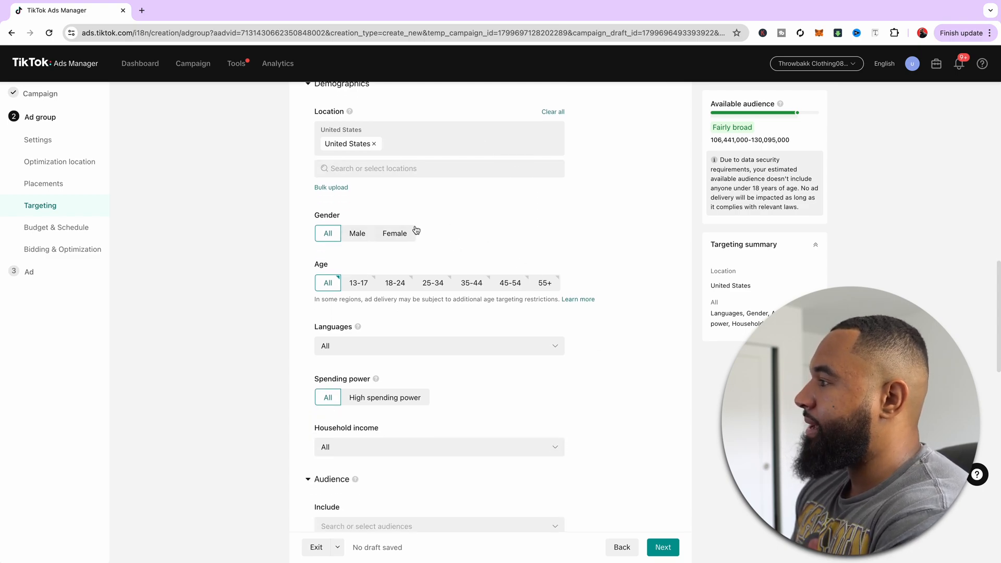
mouse_move(471, 266)
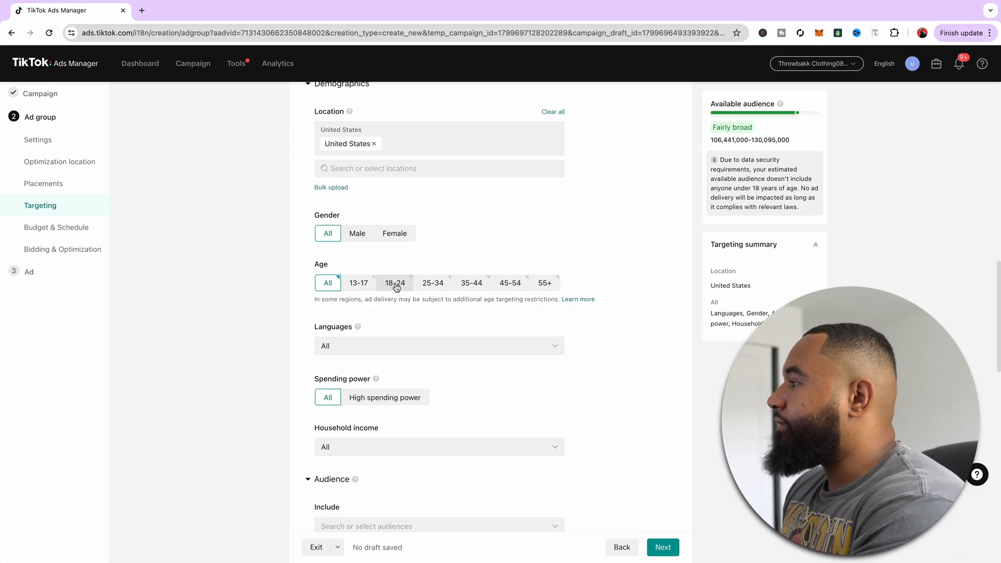
click(394, 282)
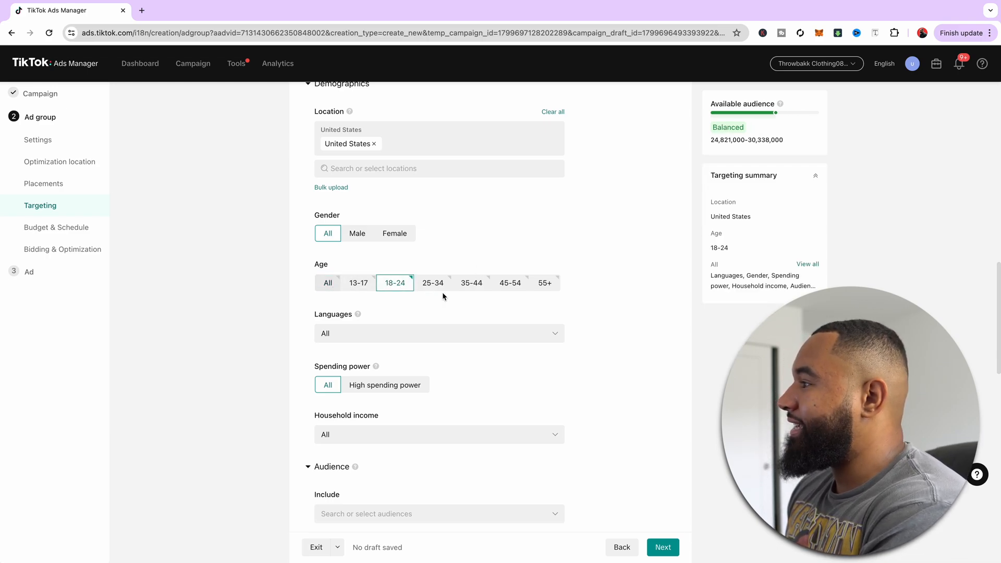
click(471, 283)
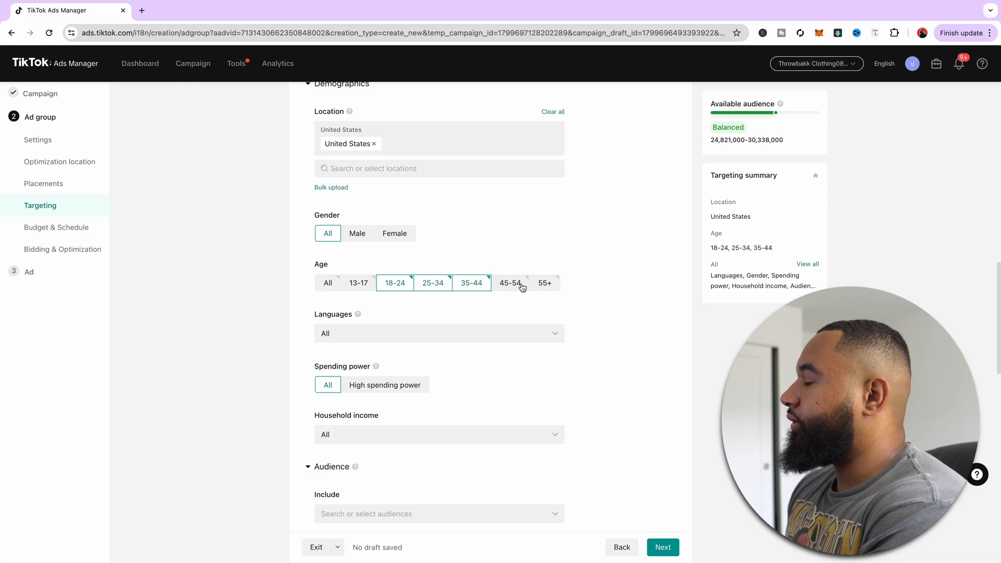
click(509, 283)
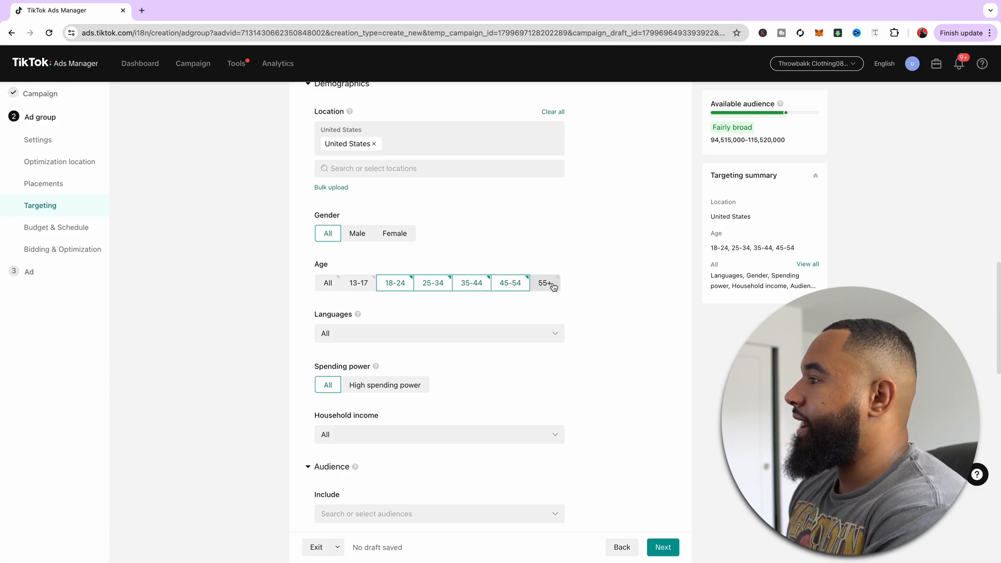
click(546, 282)
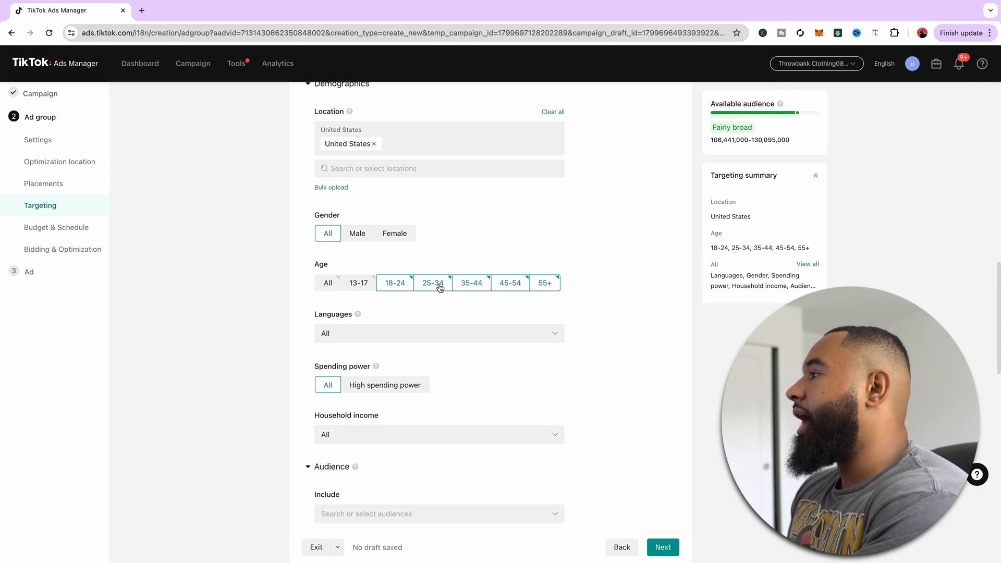
mouse_move(421, 291)
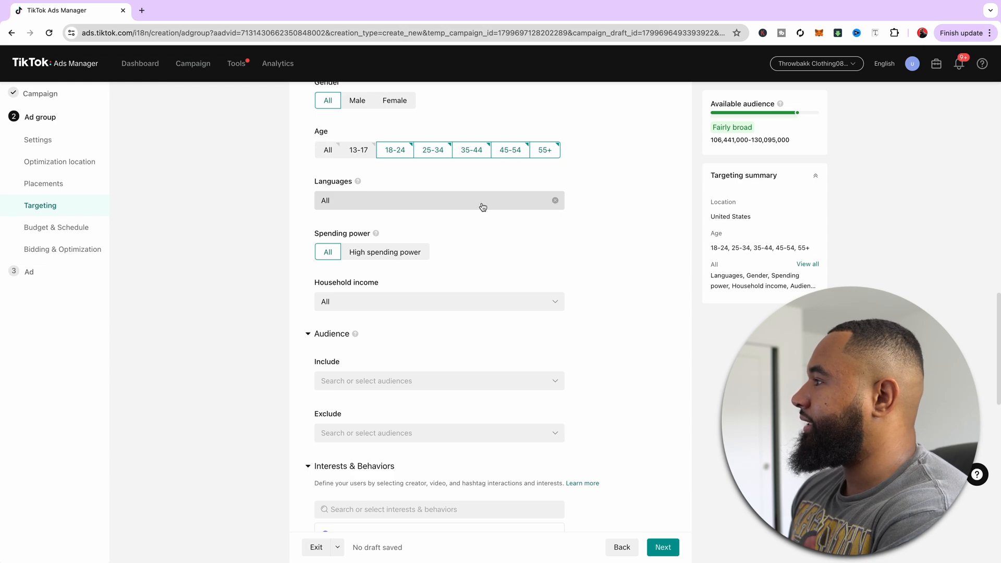
scroll(down, 3)
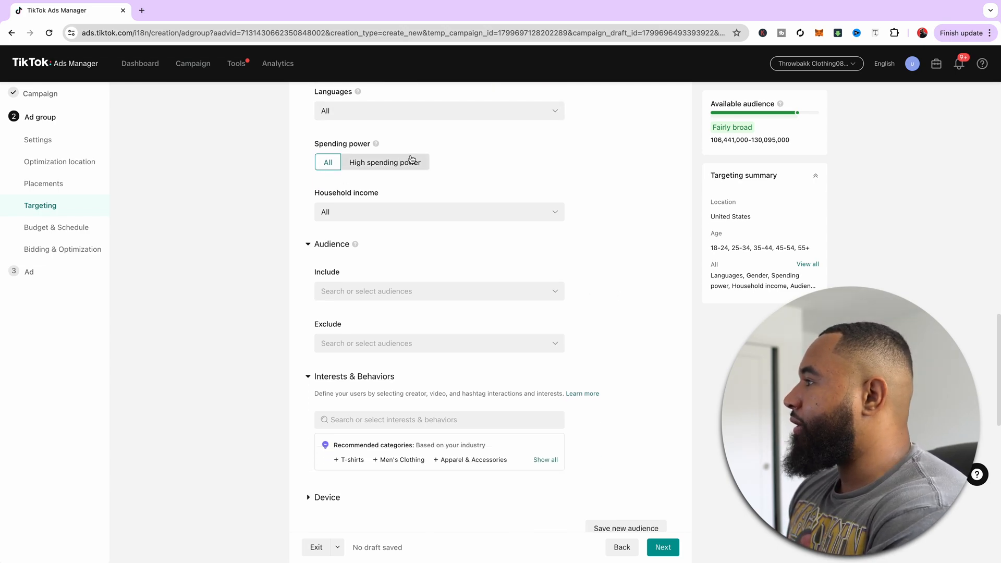
mouse_move(554, 241)
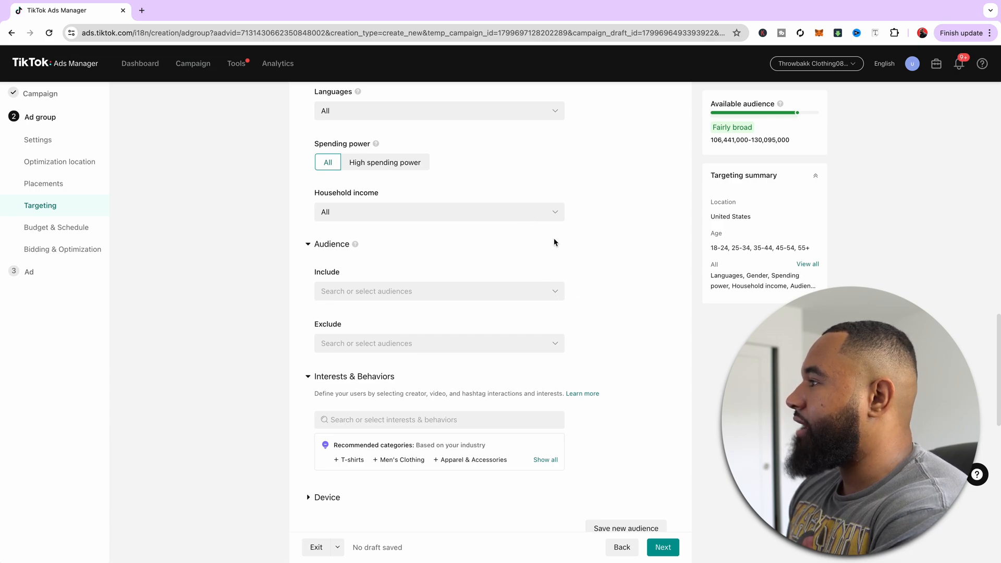
scroll(down, 3)
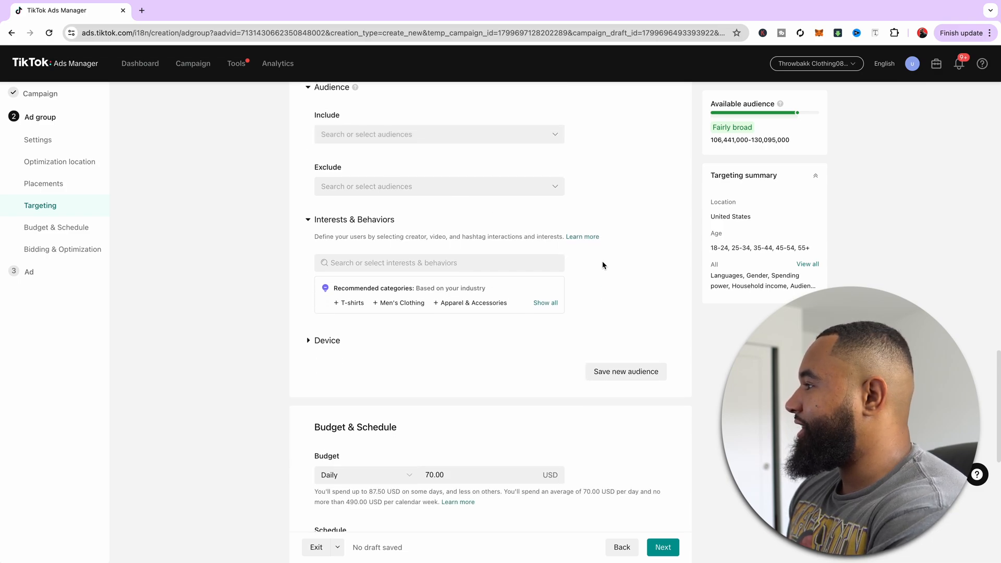
scroll(down, 3)
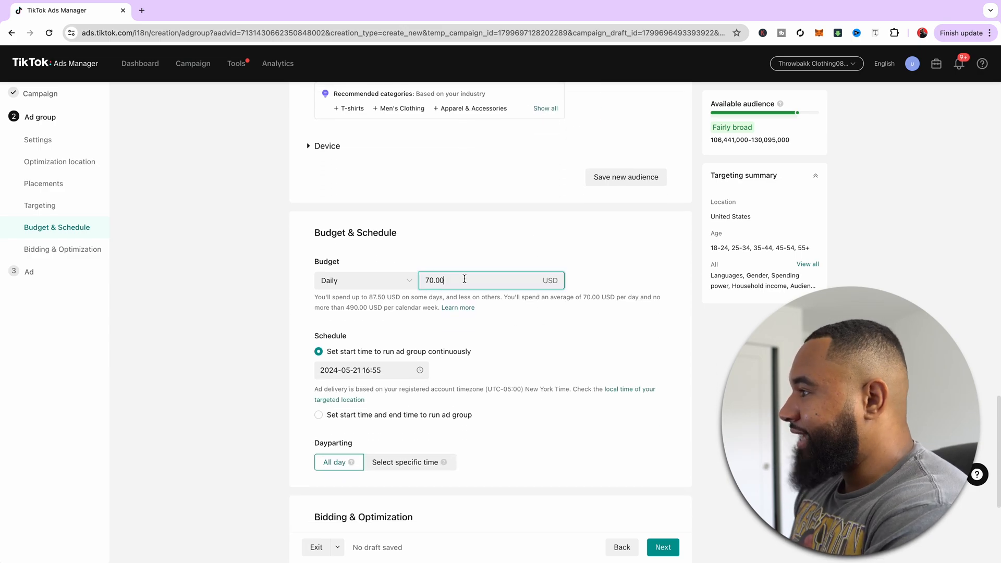
Change the ad group's daily budget from 70.00 to 20.00 USD.
click(485, 281)
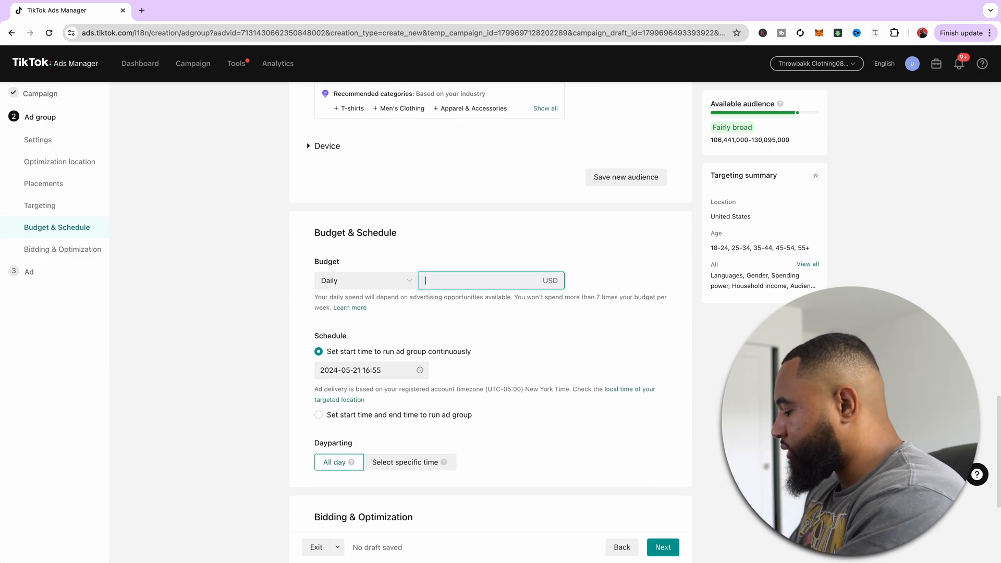
text(20.00)
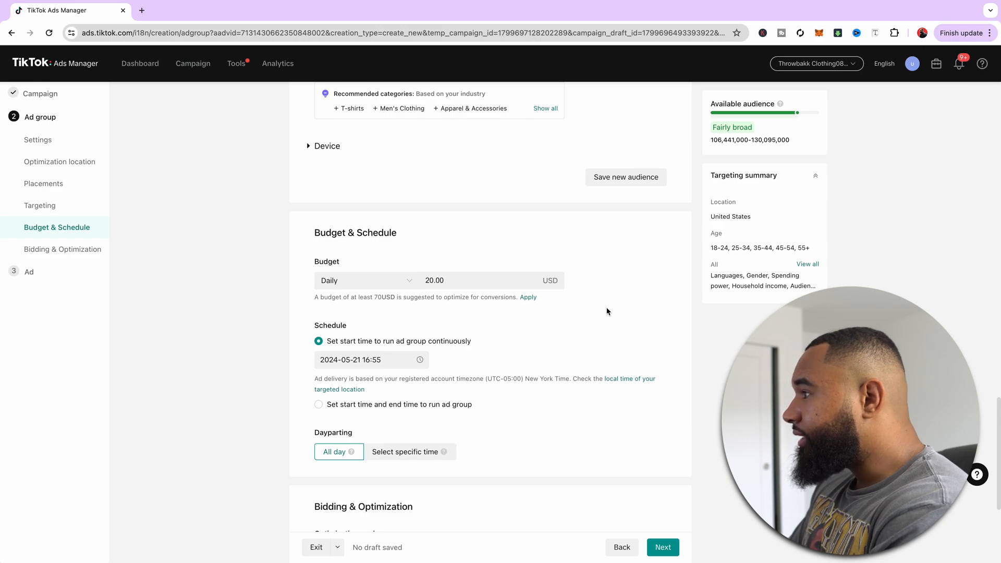
mouse_move(582, 358)
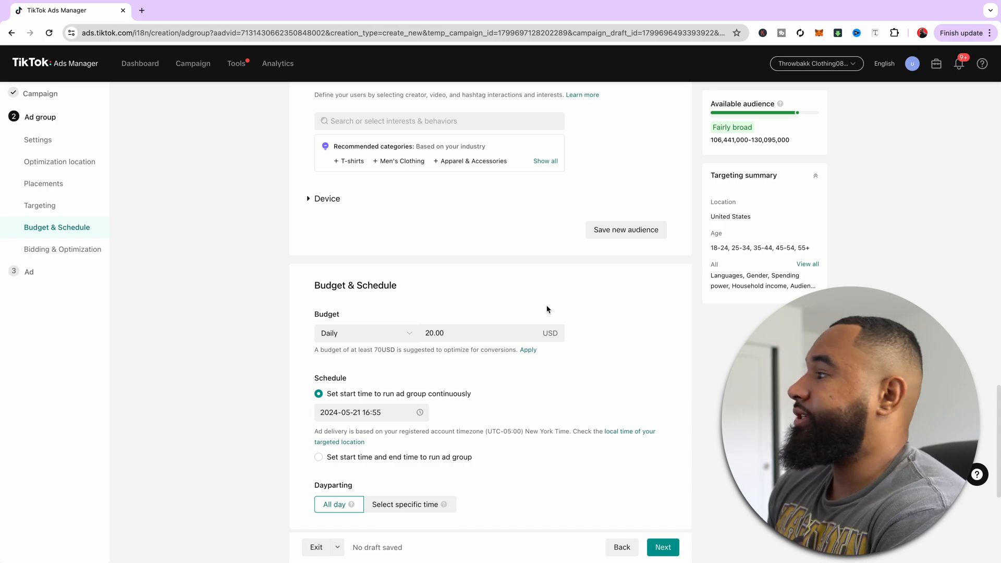
scroll(down, 3)
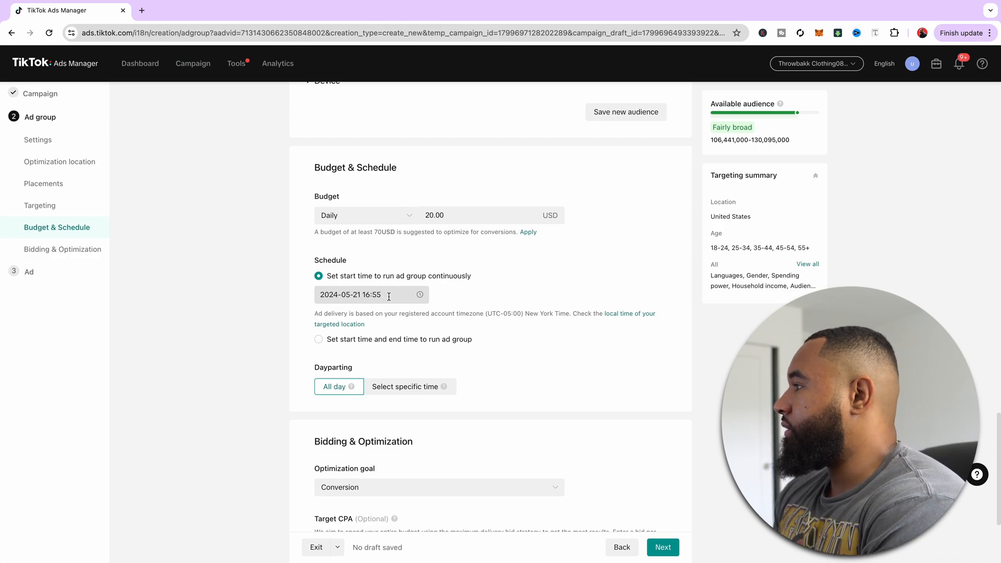
Select Conversion as the optimization goal and proceed to the Ad step.
click(439, 325)
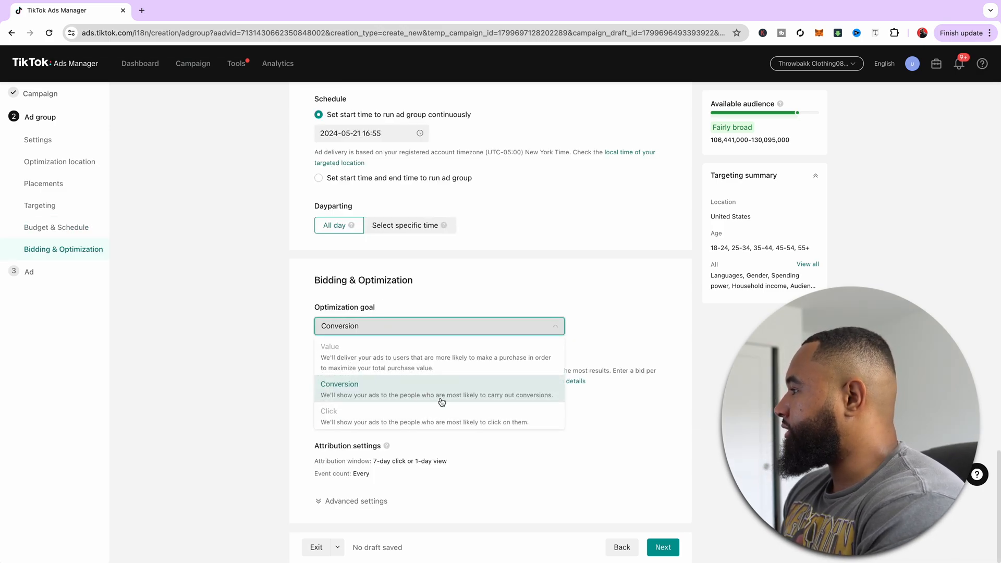
click(339, 384)
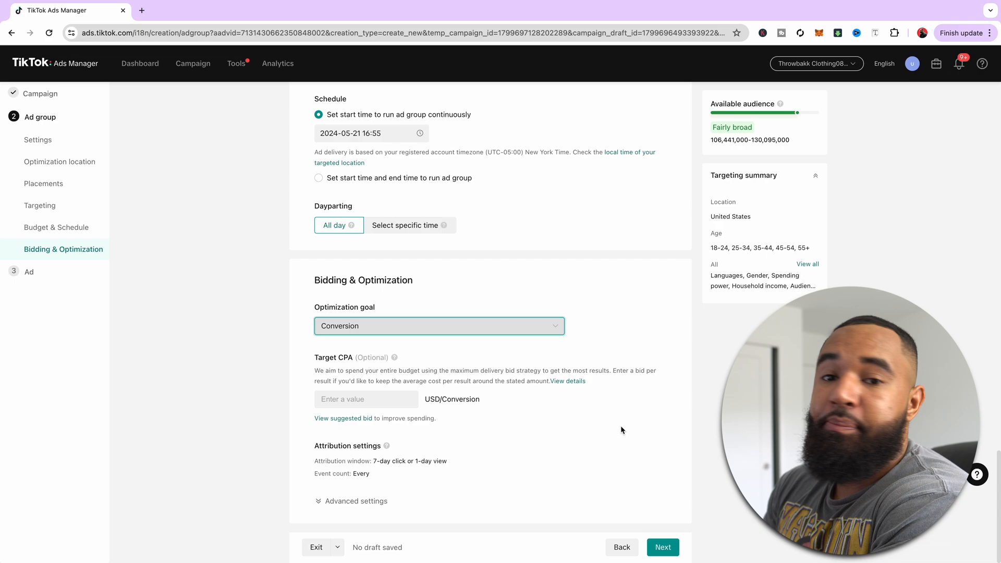
click(662, 547)
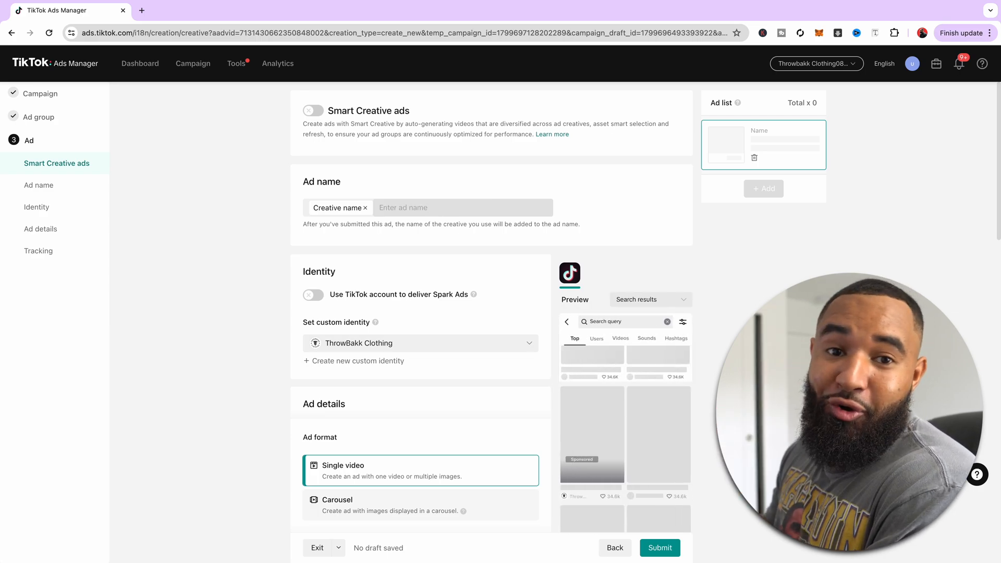
click(649, 299)
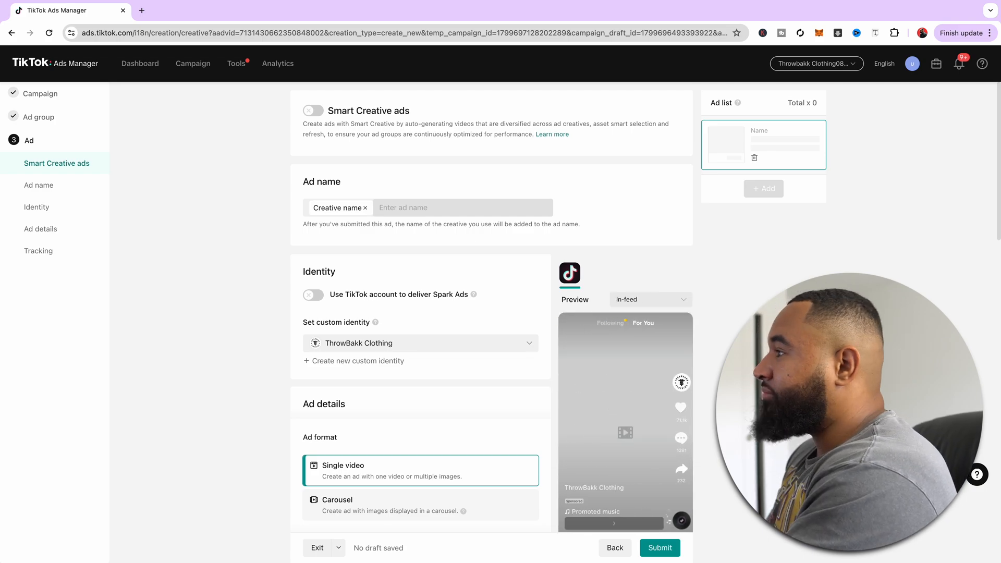
text(Creative 1)
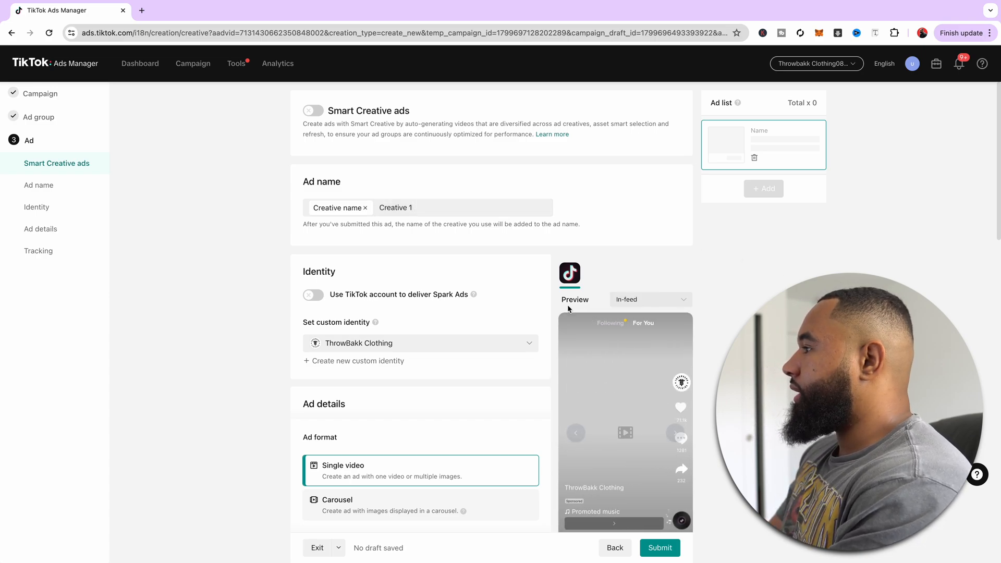
scroll(down, 3)
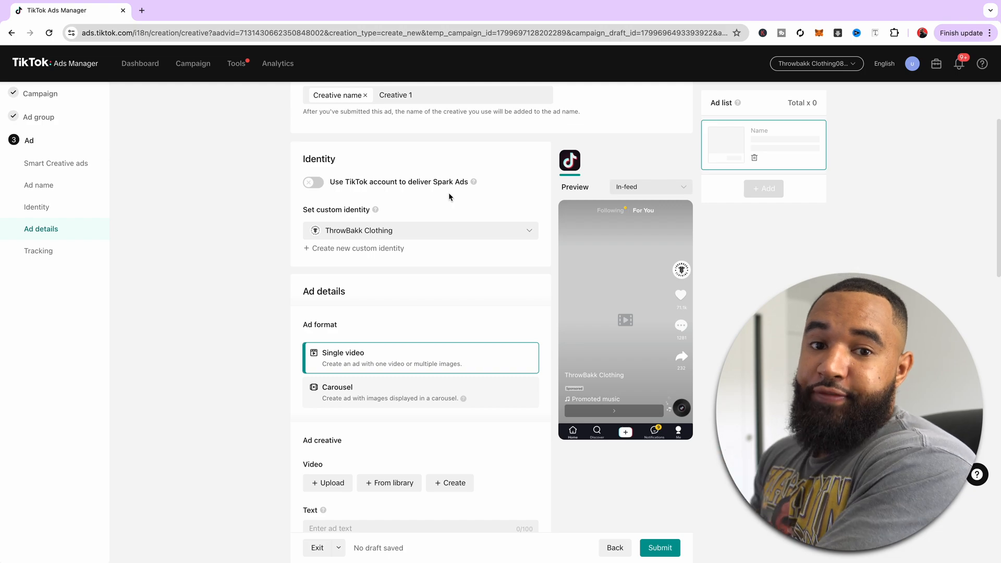
click(650, 186)
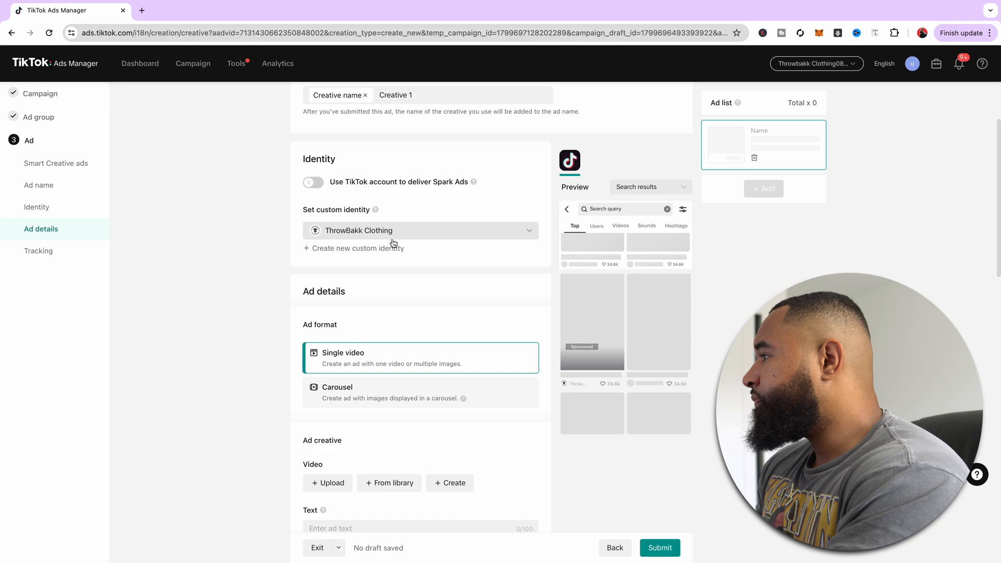
scroll(down, 3)
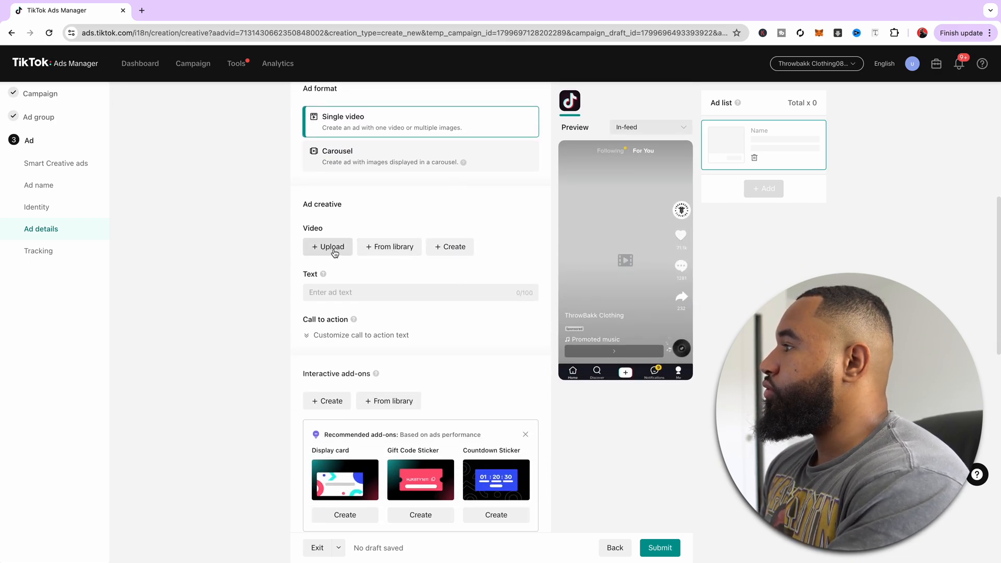
Attach the first library video, a 12-second 1080x1920 clip, to the ad.
click(649, 128)
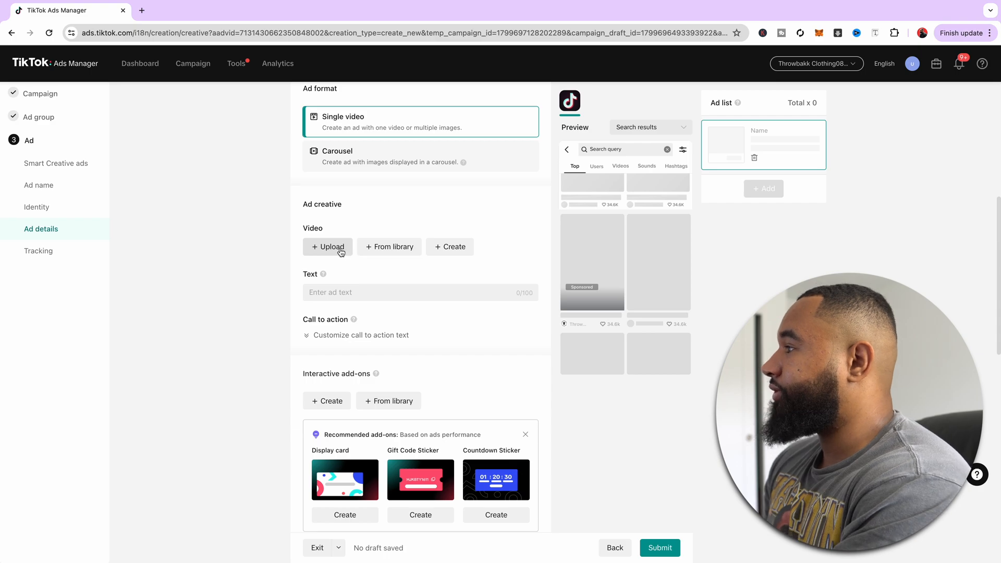
mouse_move(330, 250)
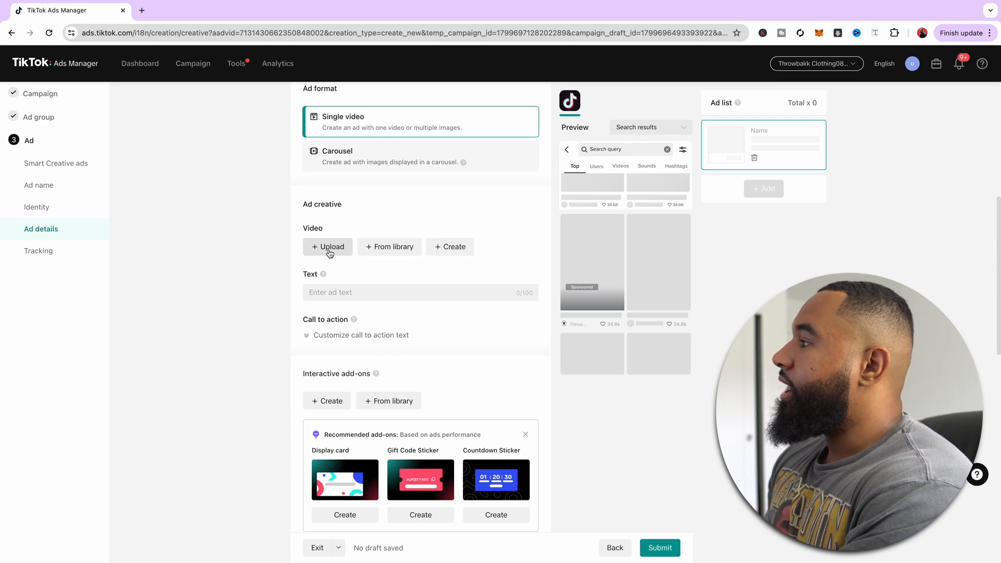
click(649, 127)
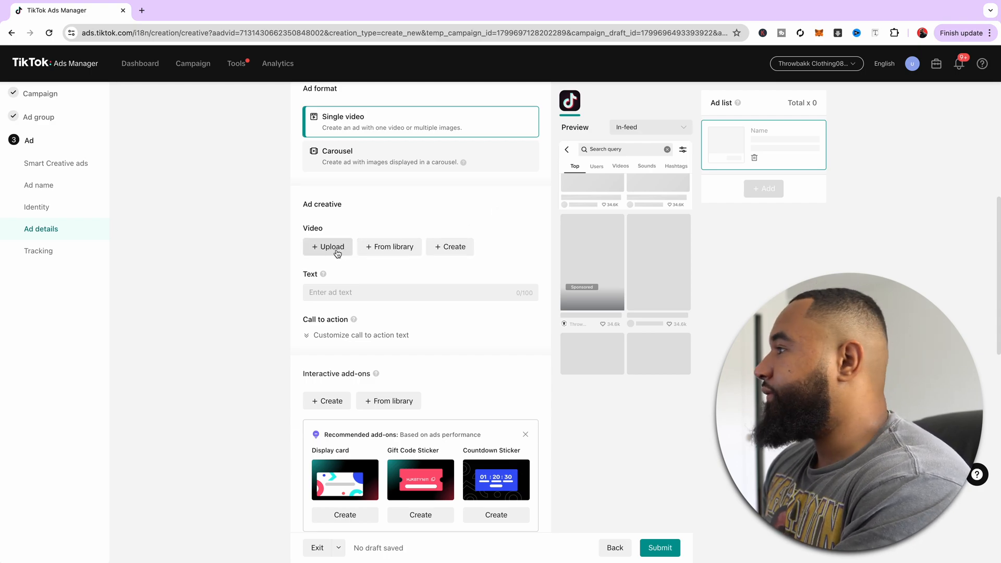
click(389, 247)
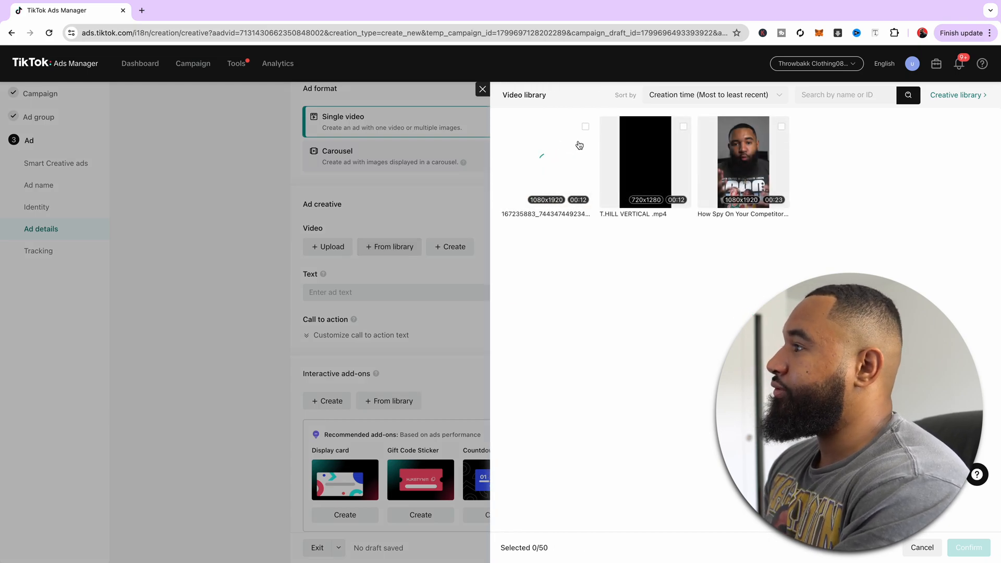
click(968, 547)
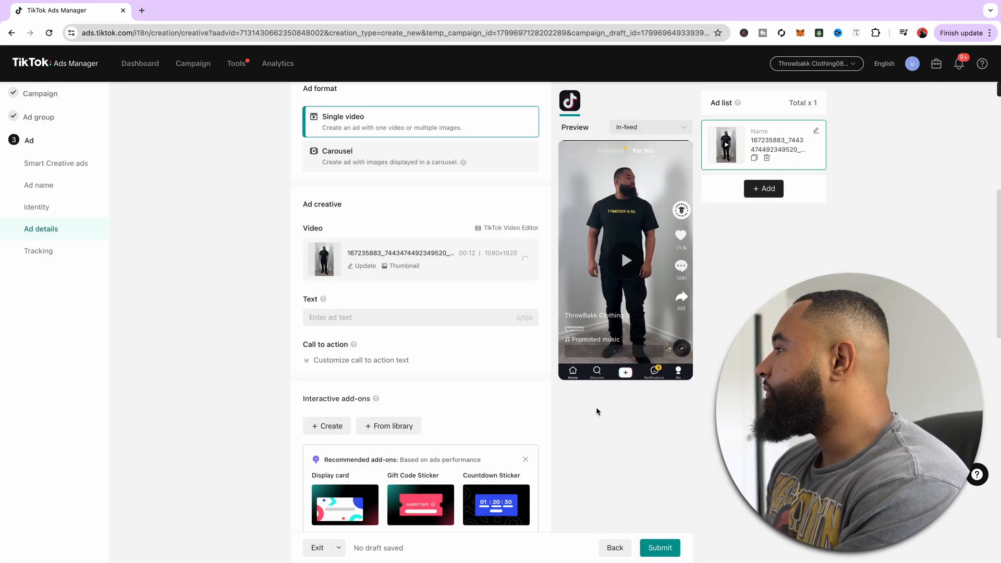
scroll(down, 3)
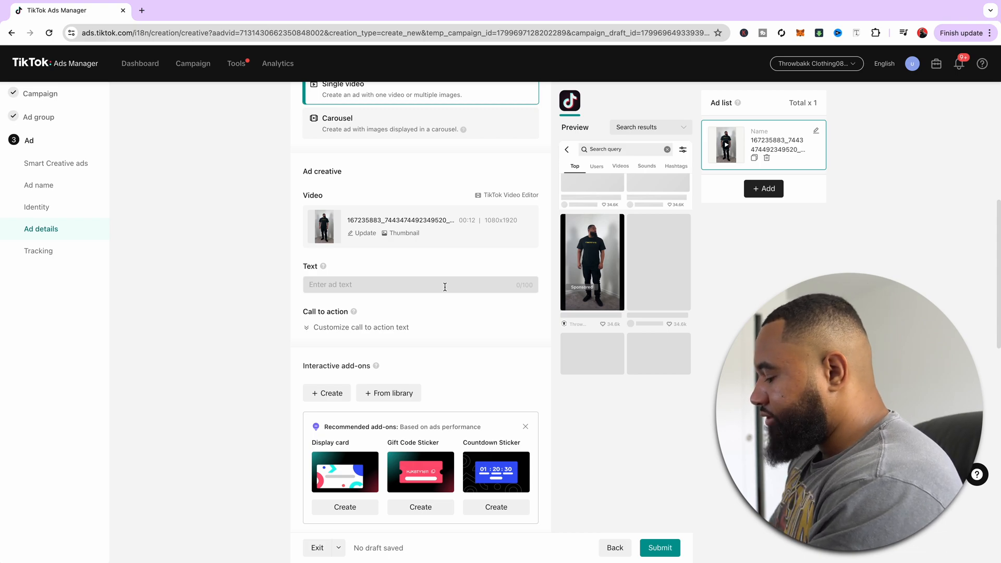
Enter ad text 'Limited Time Offer Shop now' and set a standard 'Shop now' call to action.
text(Liml)
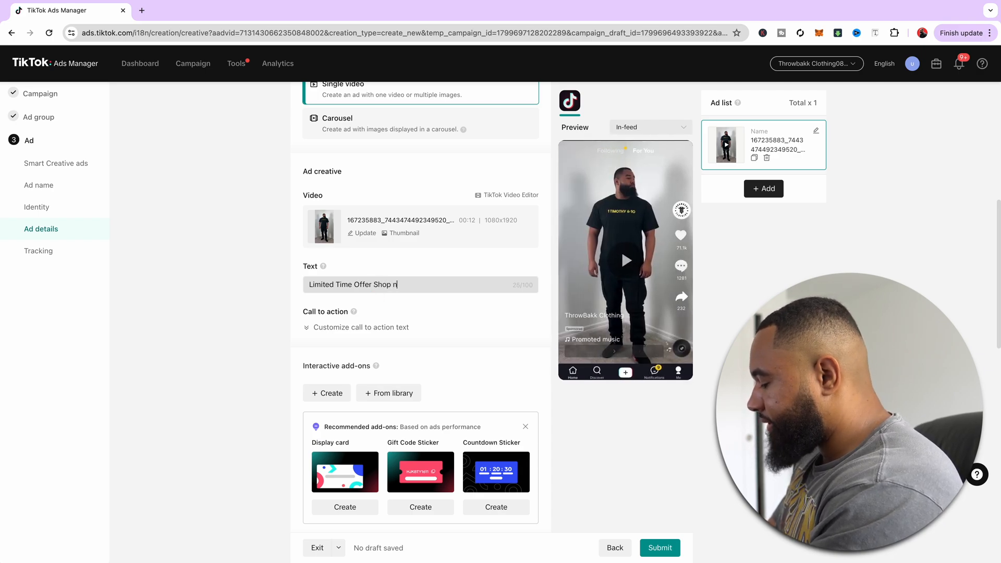
text(ow)
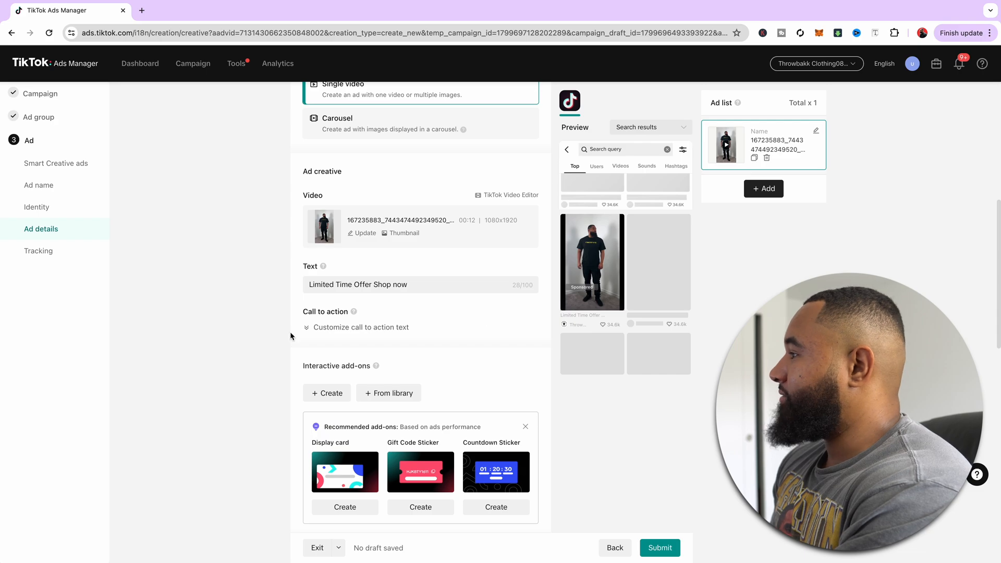
click(361, 327)
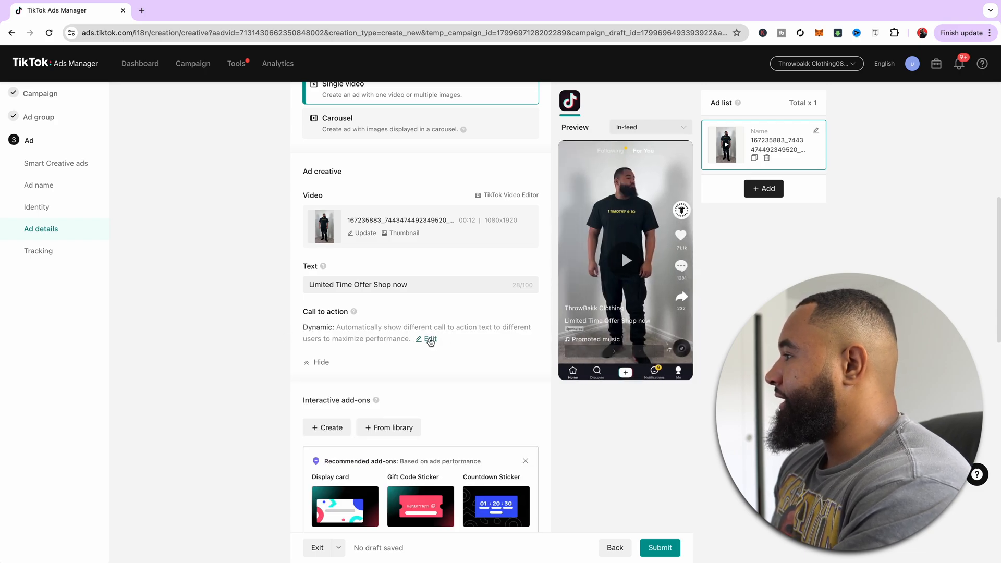
click(430, 338)
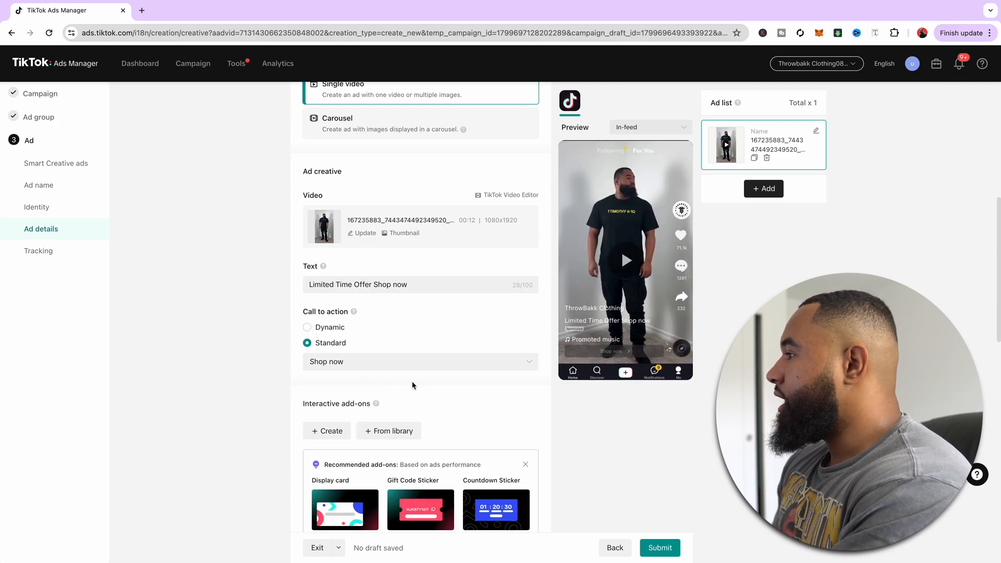
click(649, 127)
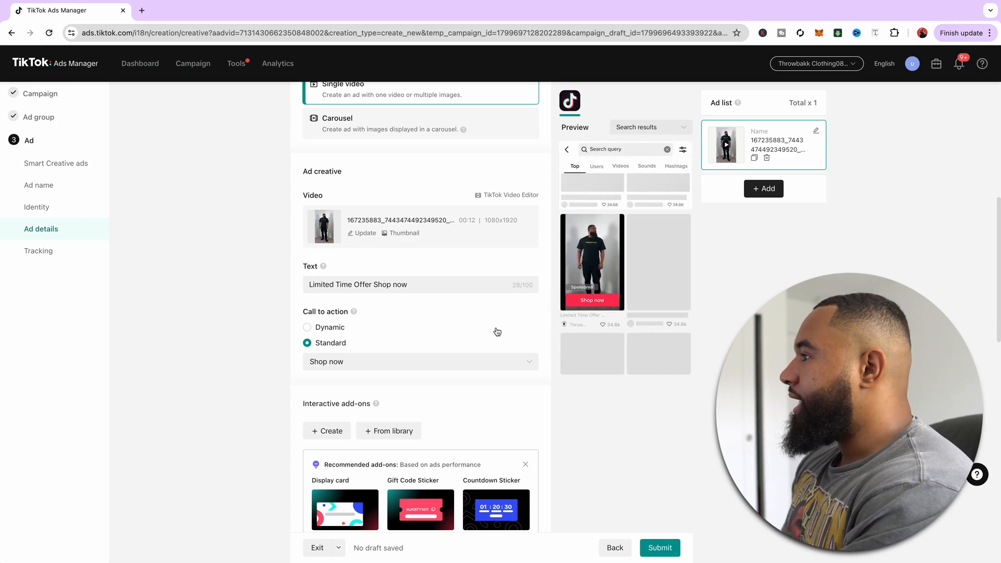
scroll(down, 3)
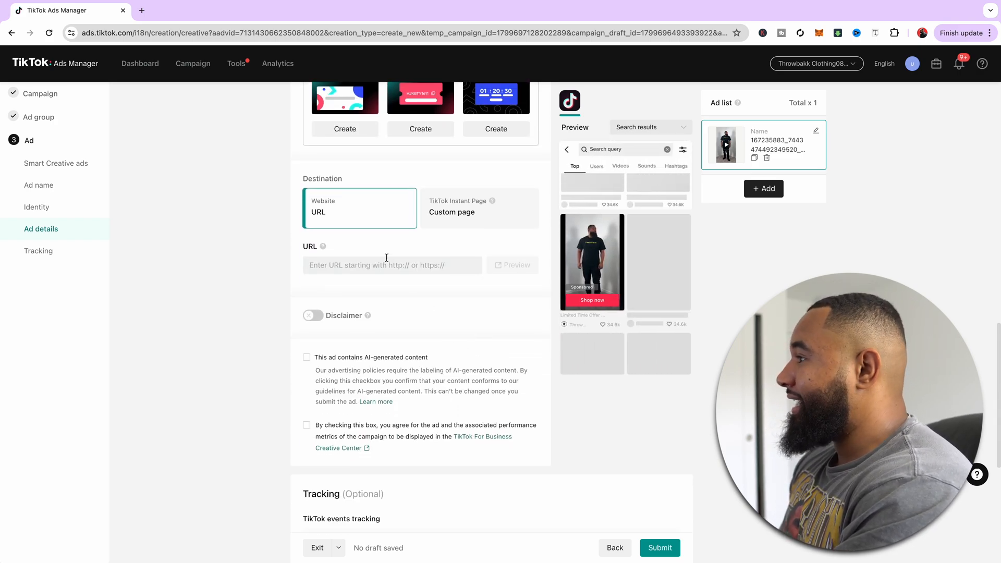
click(392, 265)
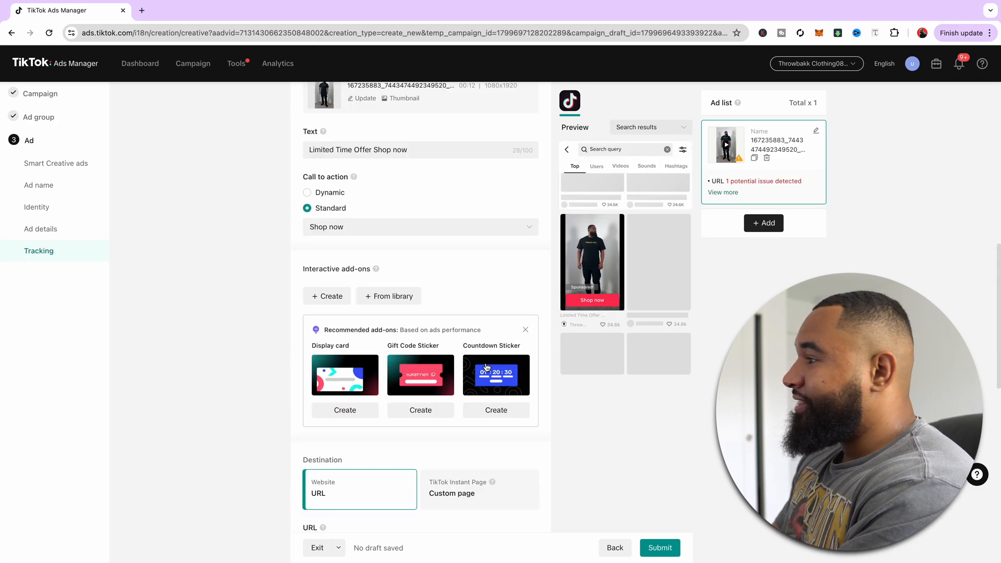
click(56, 162)
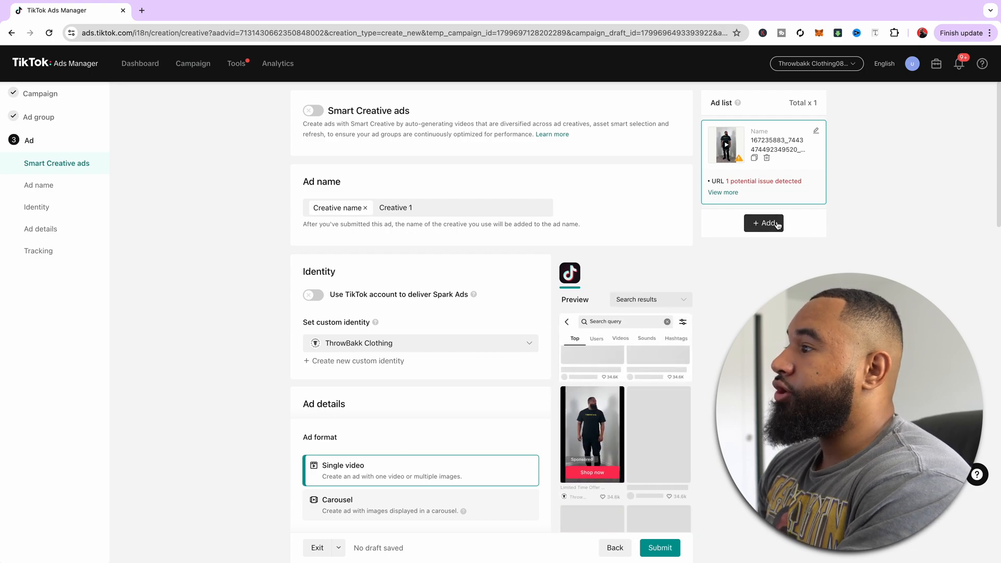
Add a new empty ad entry under the Ad list, next to the video ad.
click(763, 223)
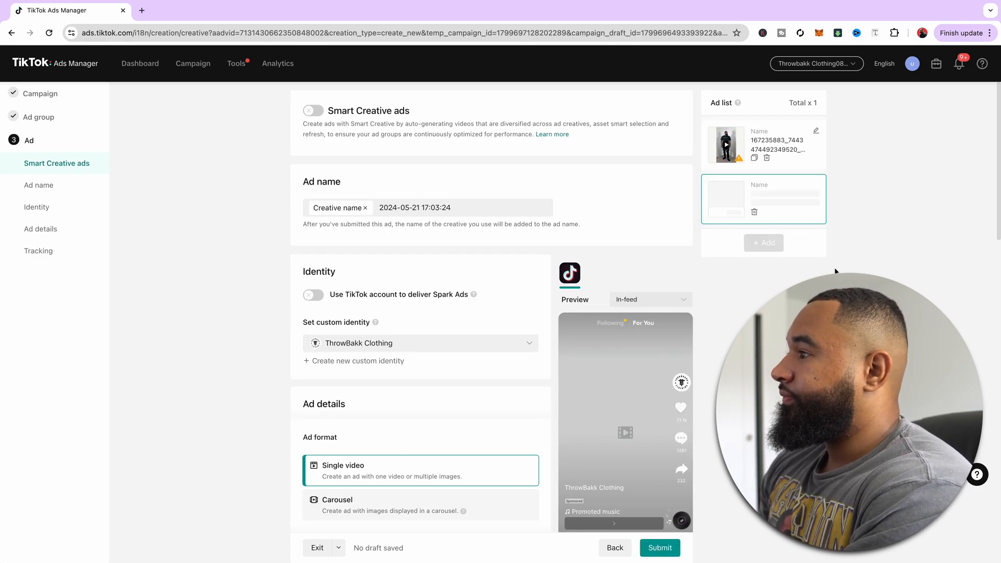
scroll(down, 3)
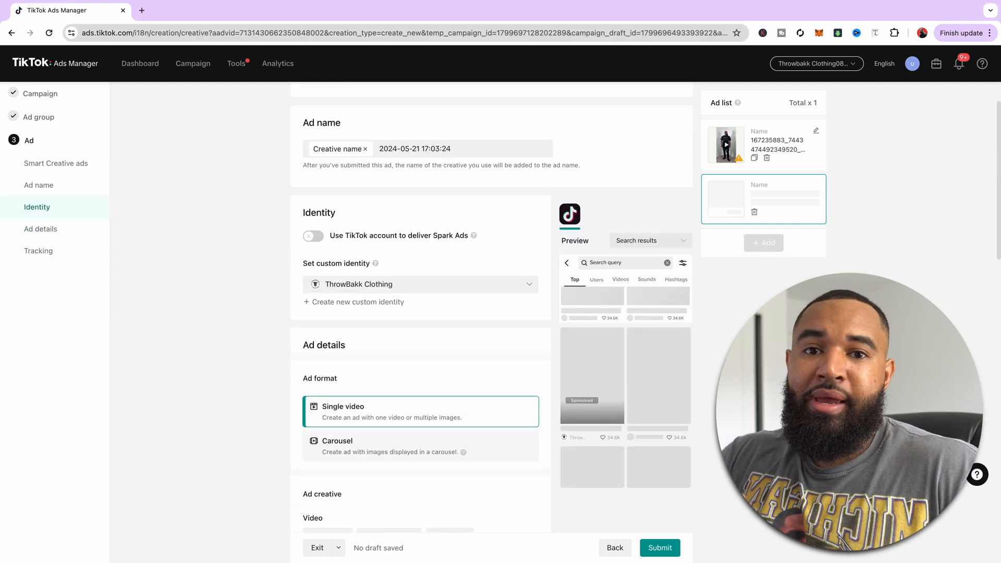
click(649, 241)
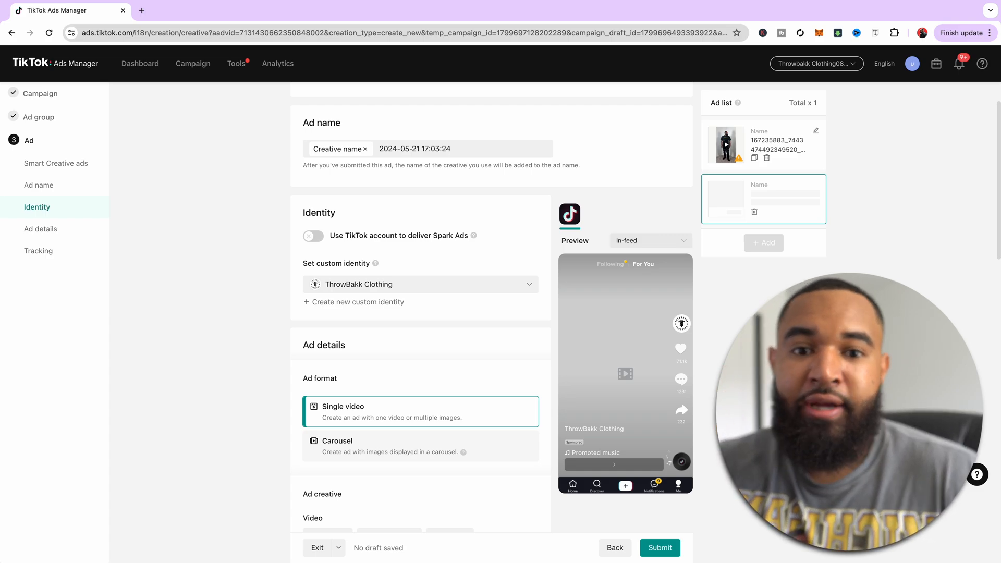
click(648, 241)
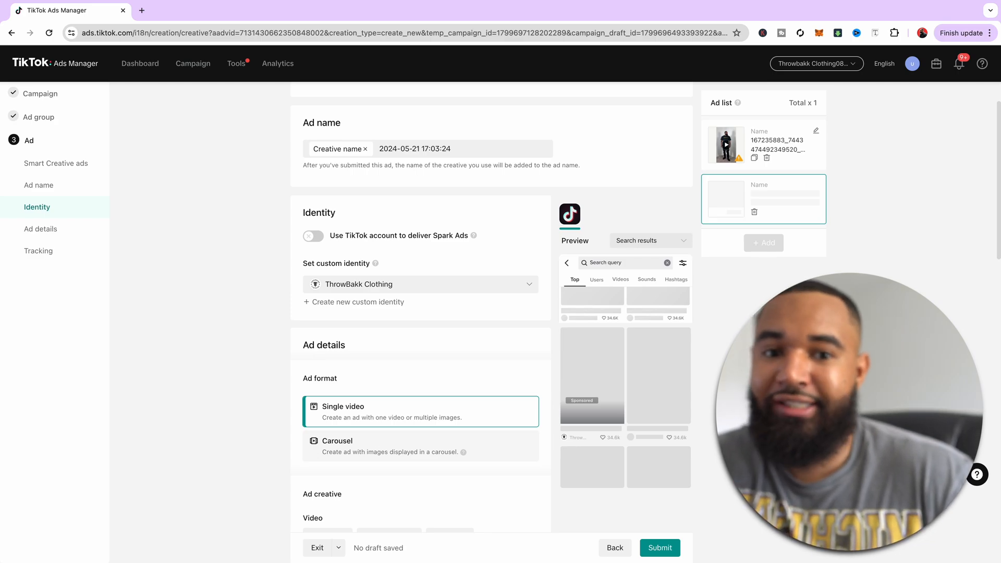
click(649, 240)
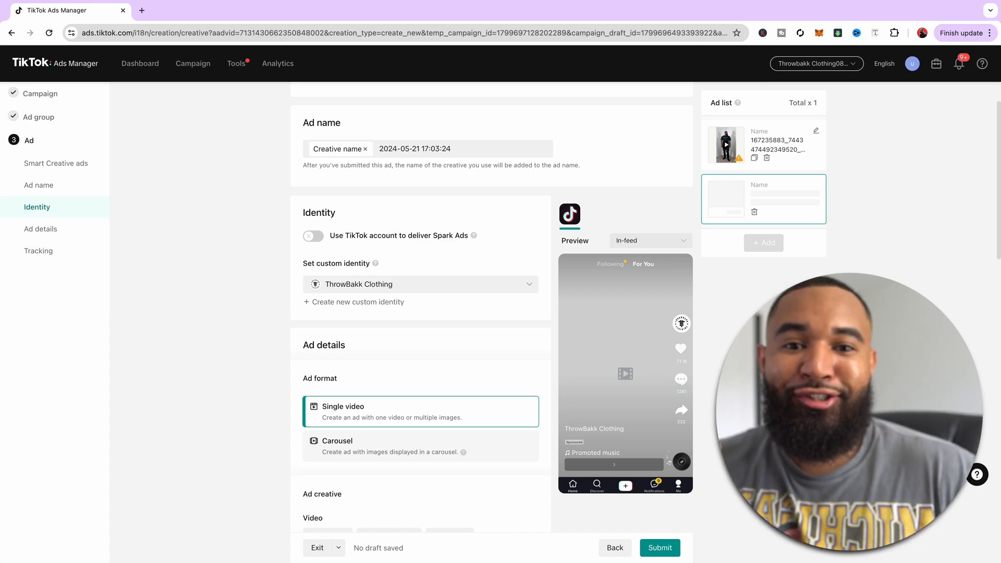
click(649, 241)
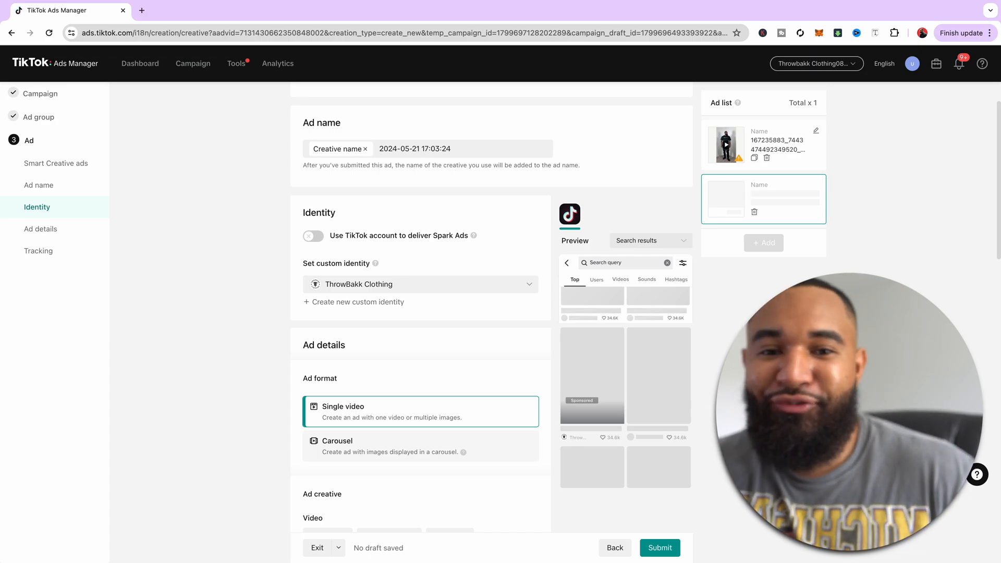
click(649, 241)
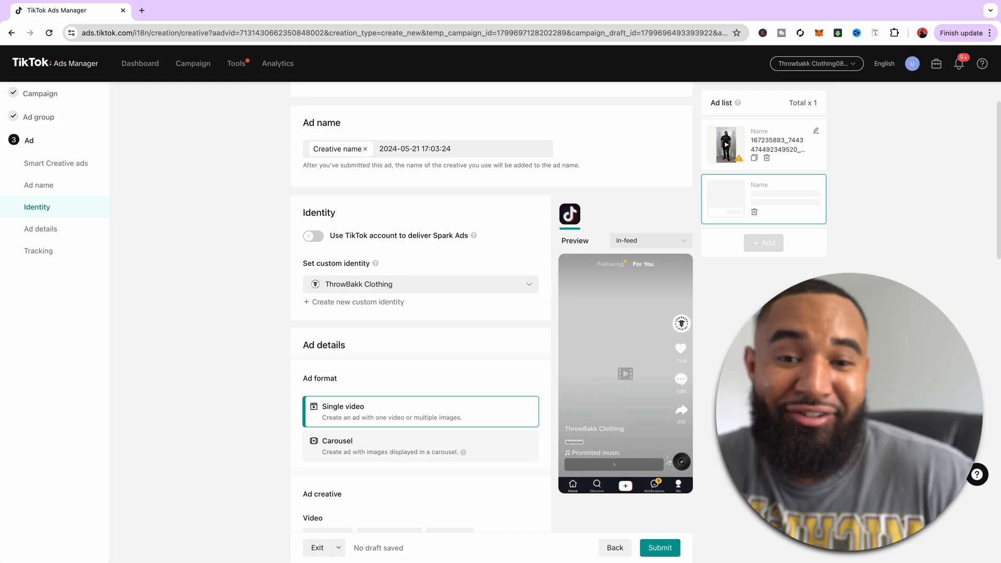